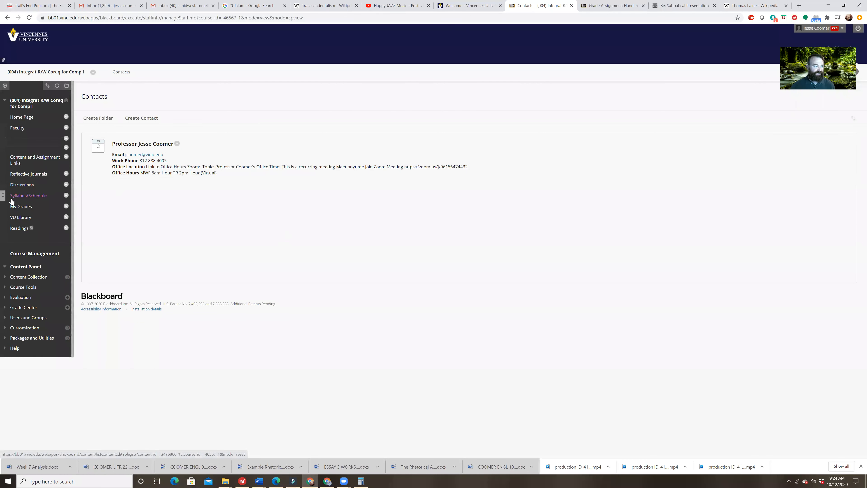
mouse_move(22, 184)
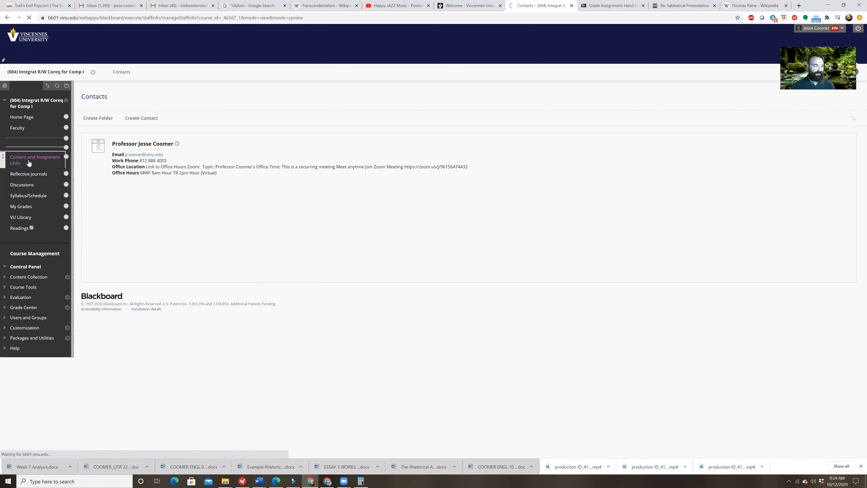
Navigate via Content and Assignment Links to Syllabus/Schedule and download the ENGL 079 Fall 2020 syllabus
click(34, 160)
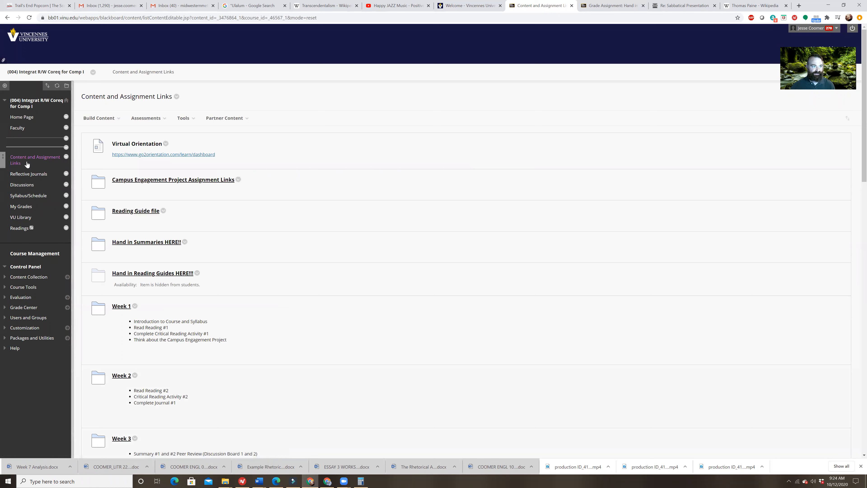
mouse_move(28, 173)
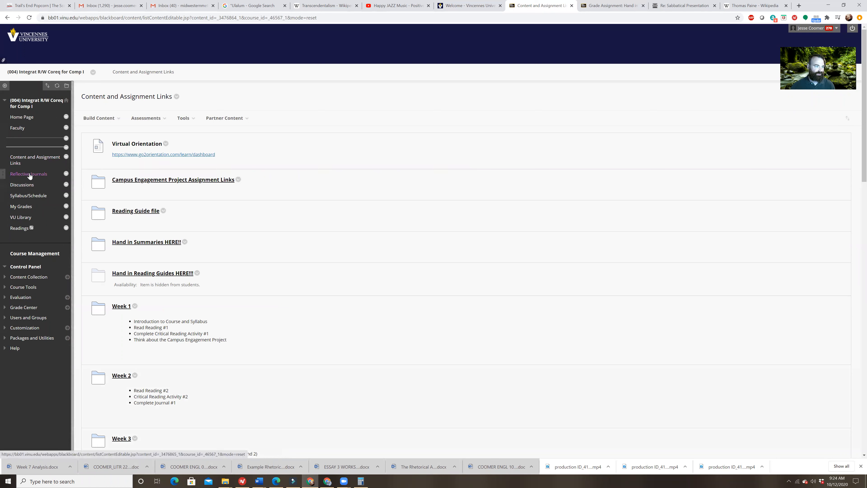
click(28, 195)
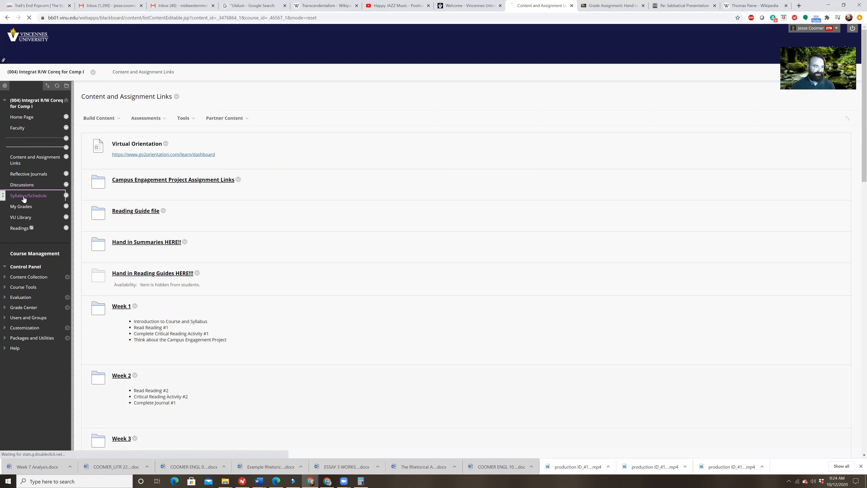
click(28, 195)
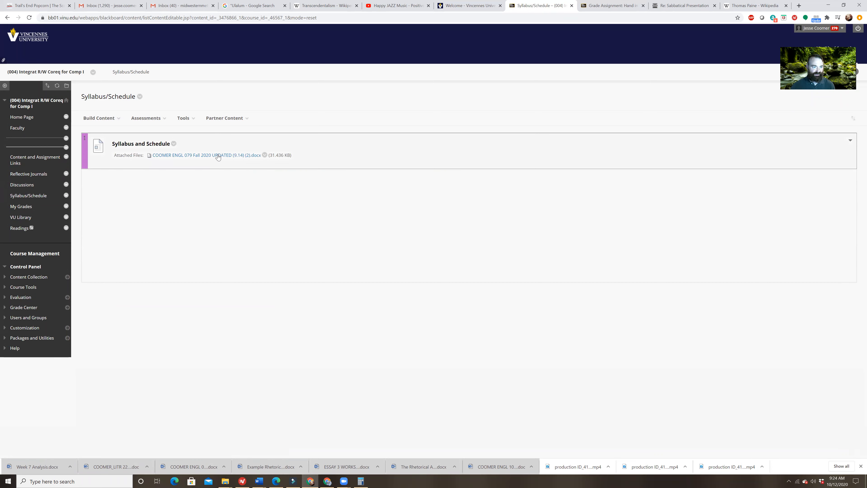
click(204, 155)
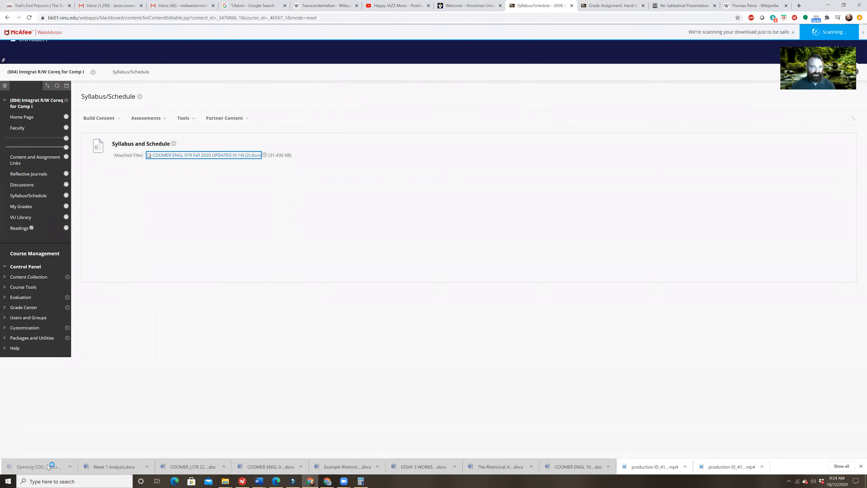
View the downloaded ENGL 079 syllabus in Word and browse down to its weekly schedule table
click(203, 155)
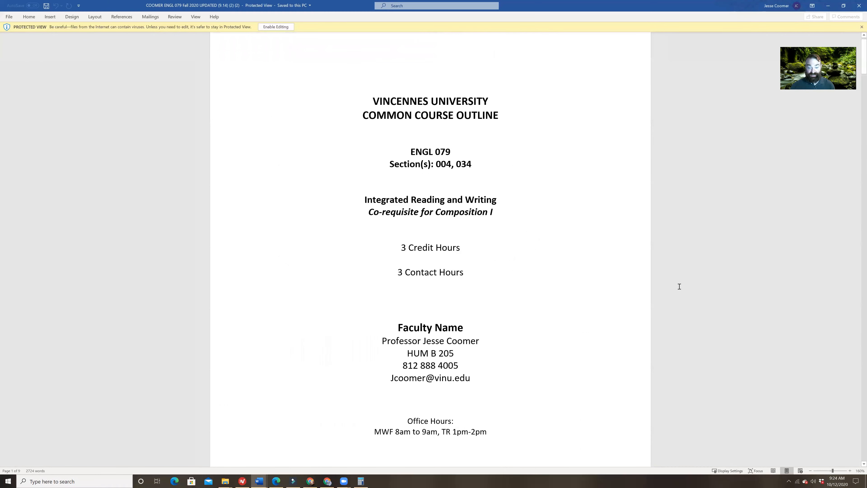
scroll(down, 3)
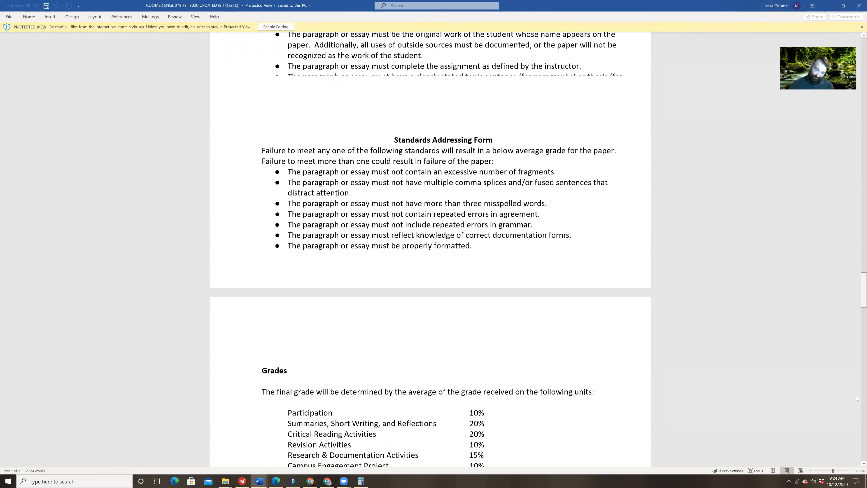
scroll(down, 3)
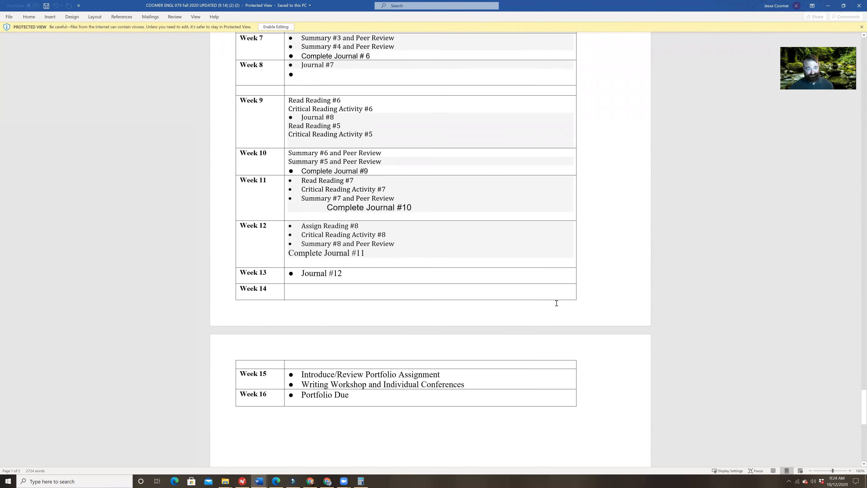
scroll(up, 3)
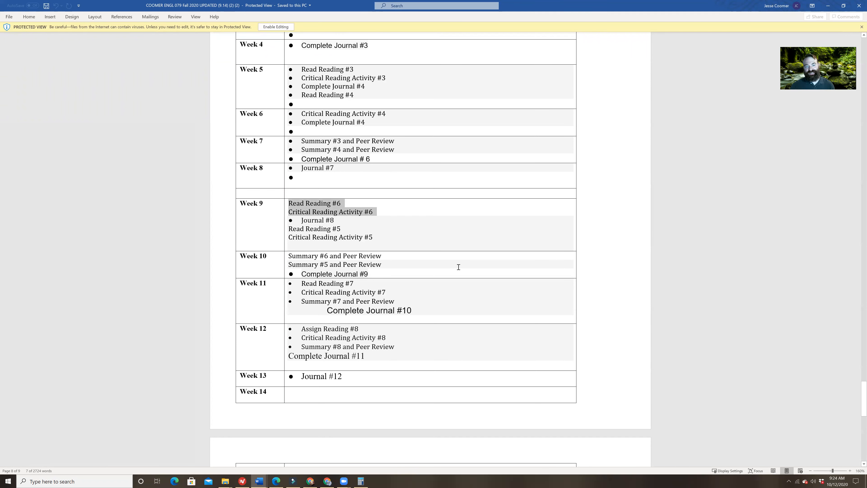
mouse_move(384, 239)
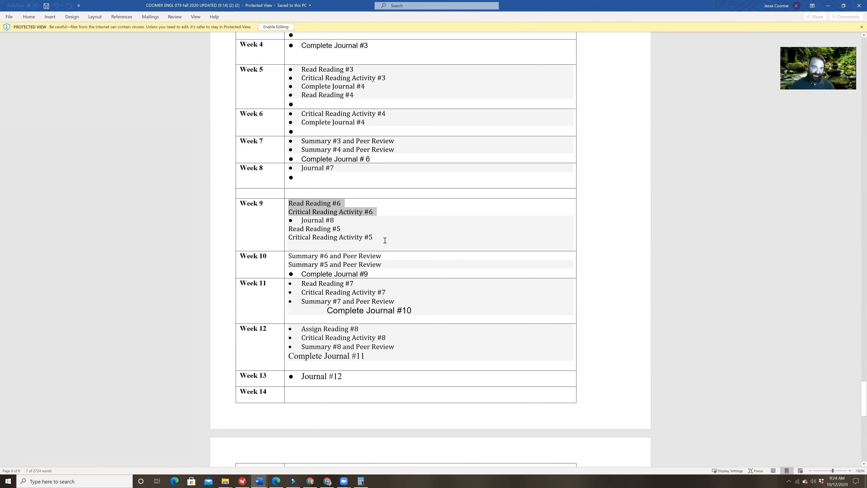
Highlight the Week 9 reading entries, then the Journal #8 entry in the schedule
double_click(330, 236)
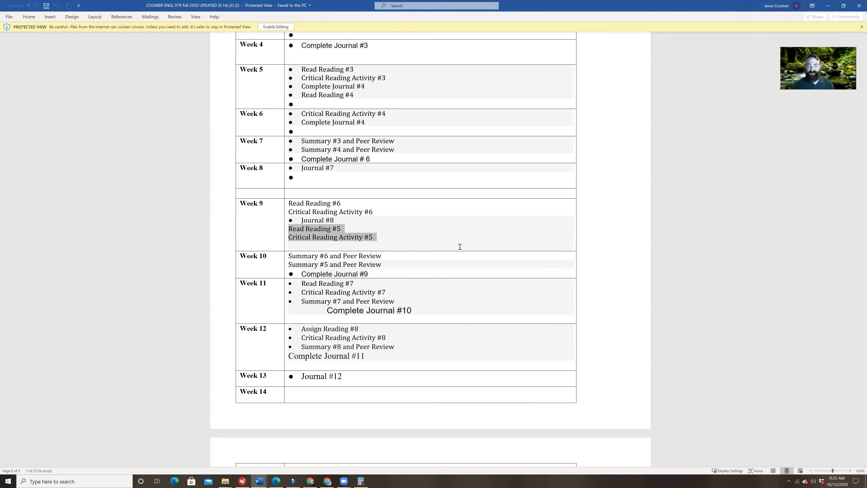
click(337, 220)
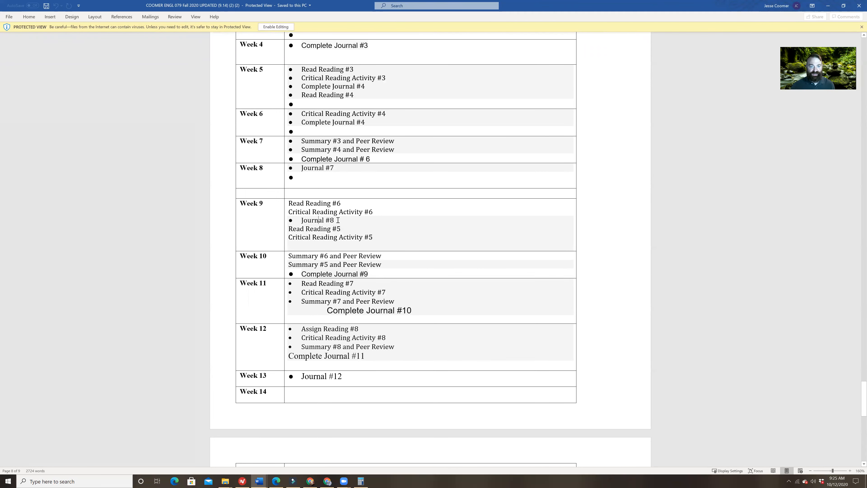
double_click(318, 220)
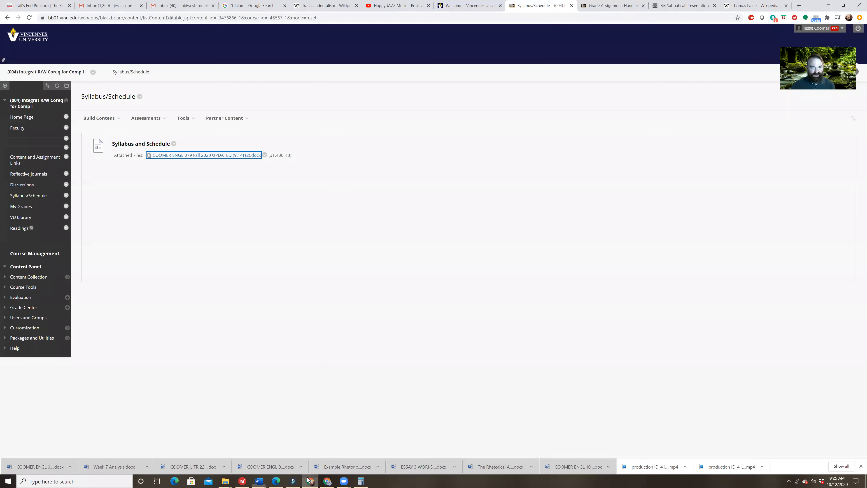
mouse_move(5, 148)
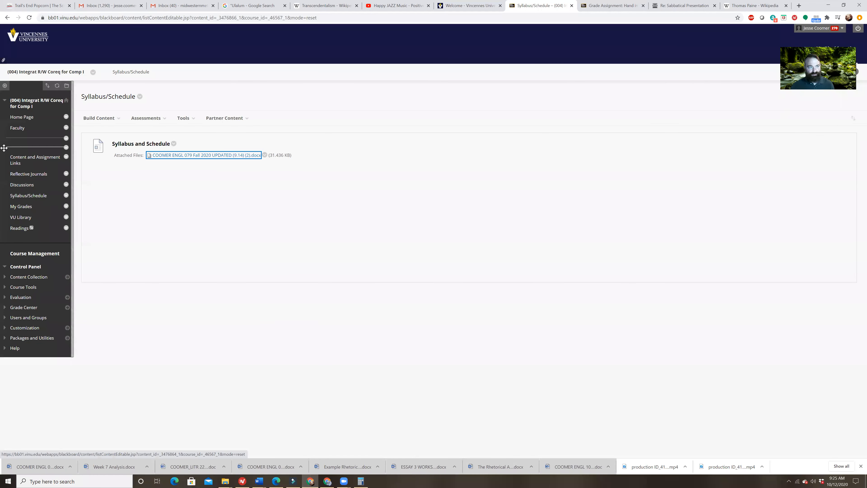
Go to Content and Assignment Links and enter the Campus Engagement Project Assignment Links folder
click(34, 159)
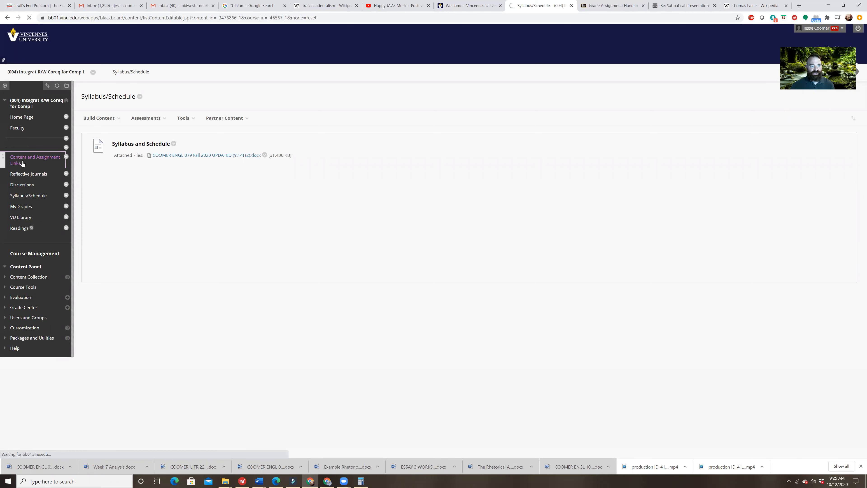
click(34, 160)
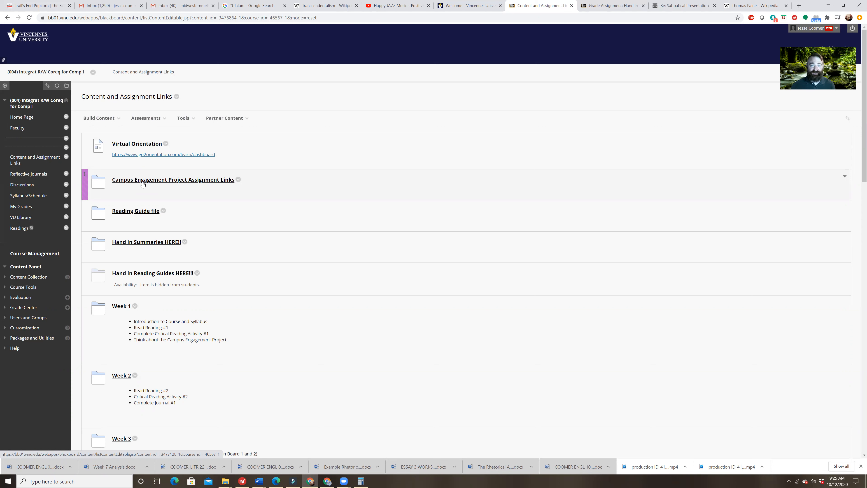
mouse_move(140, 187)
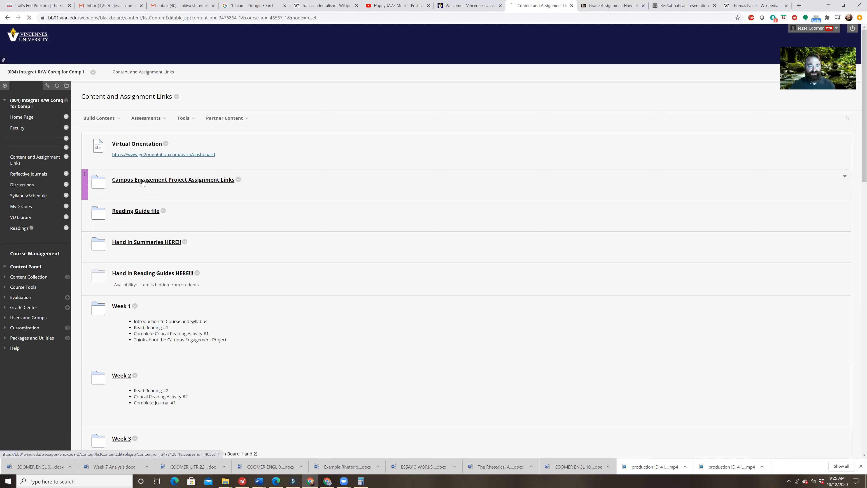
click(173, 179)
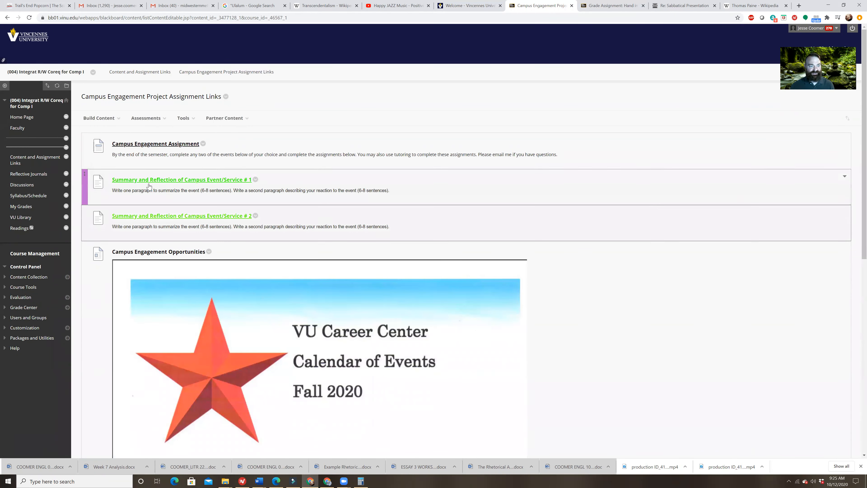
scroll(down, 3)
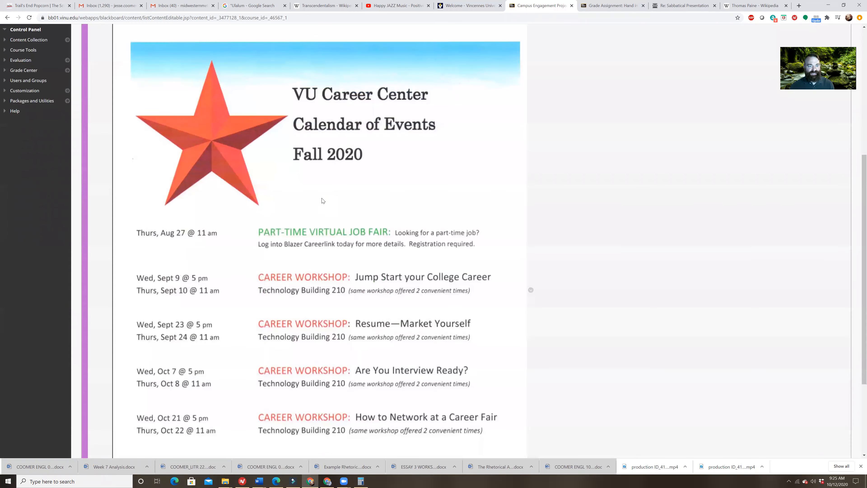
mouse_move(515, 205)
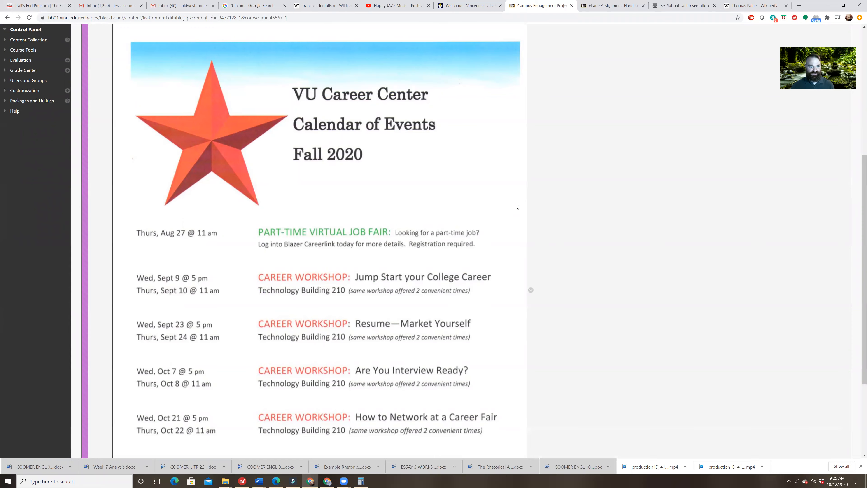
scroll(down, 3)
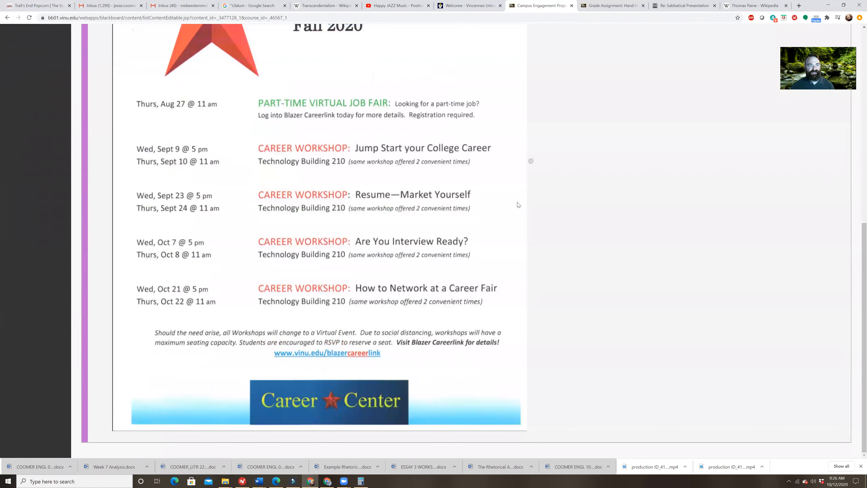
mouse_move(524, 214)
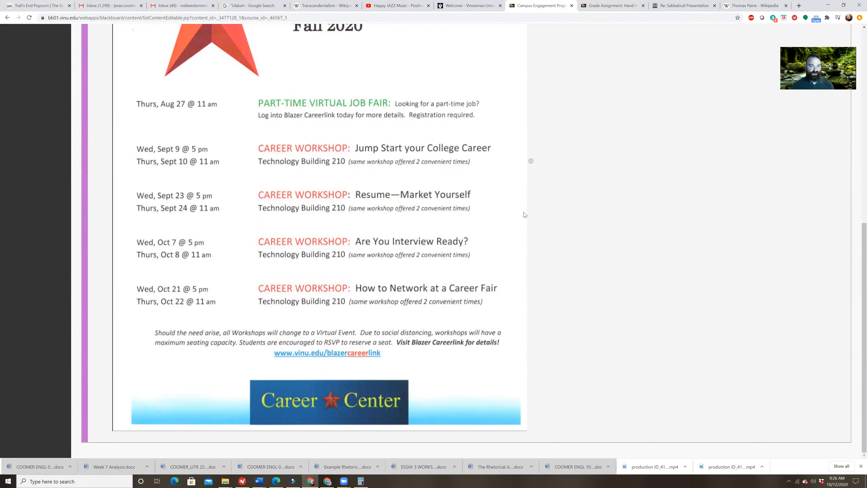
mouse_move(431, 170)
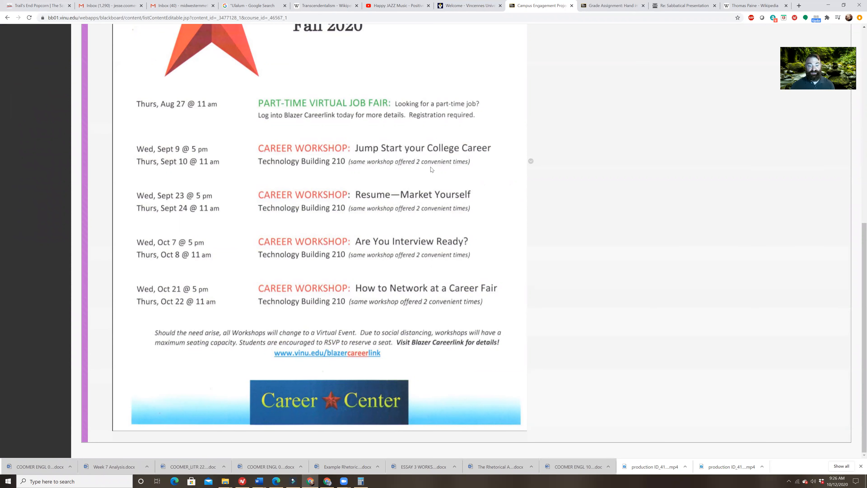
mouse_move(329, 173)
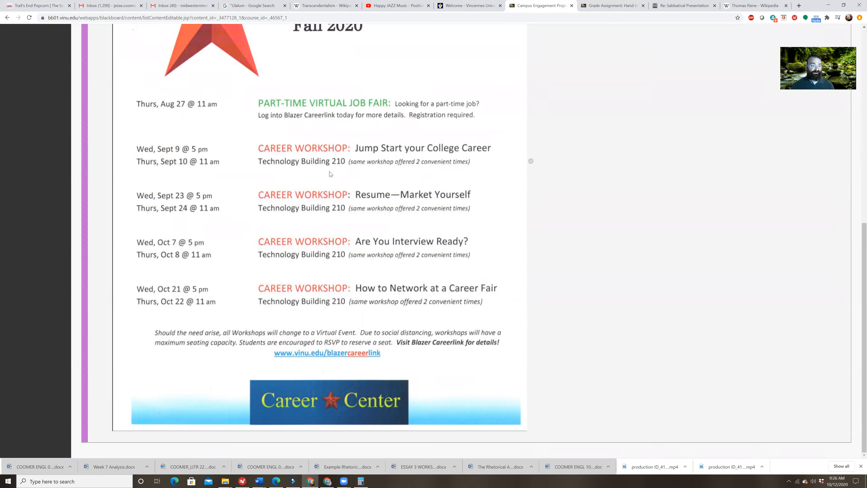
mouse_move(409, 161)
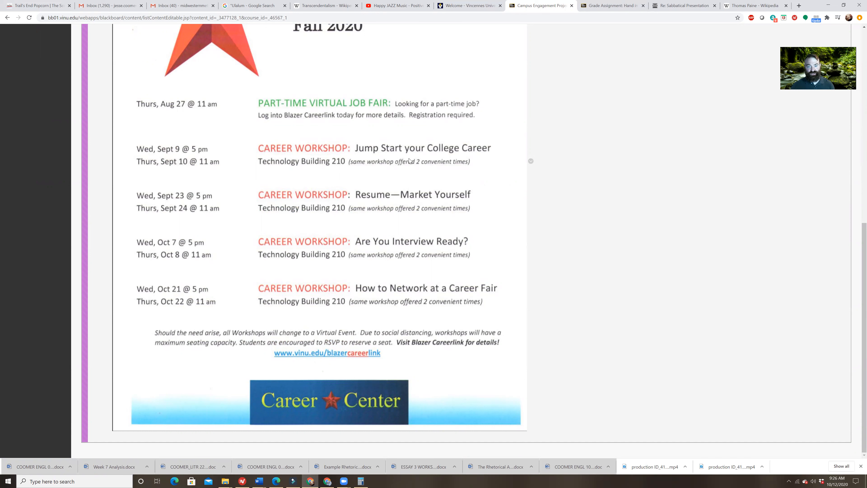
mouse_move(448, 204)
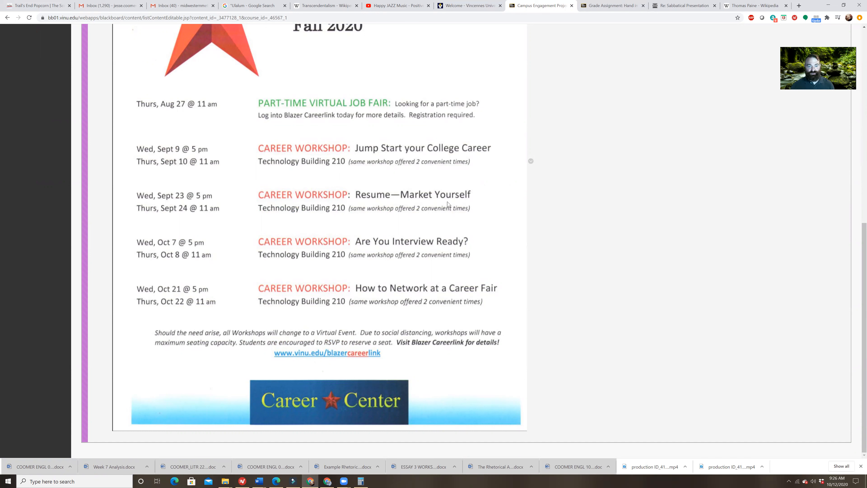
mouse_move(313, 269)
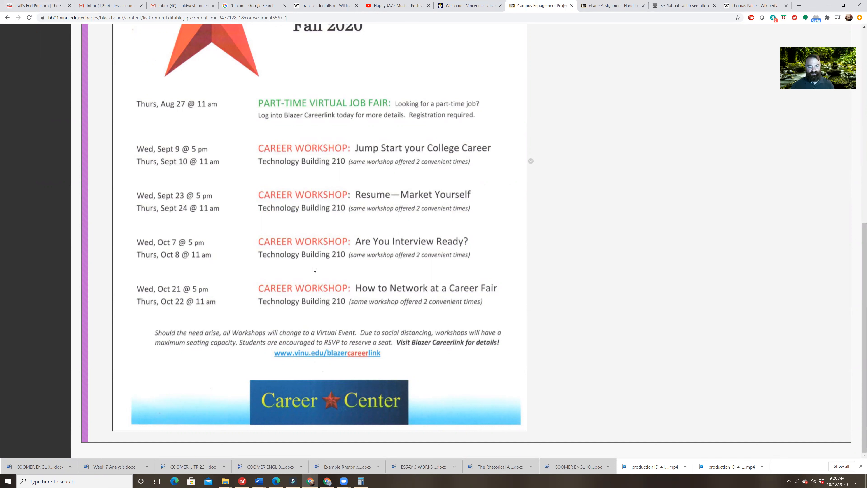
mouse_move(417, 247)
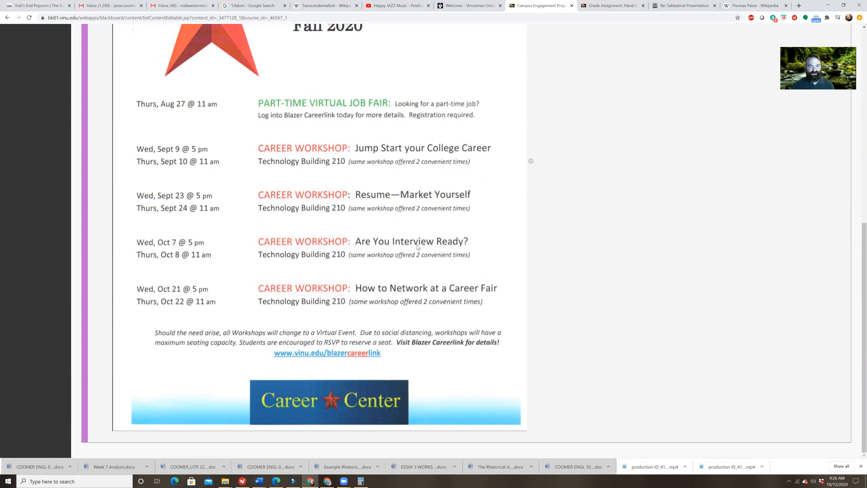
mouse_move(333, 310)
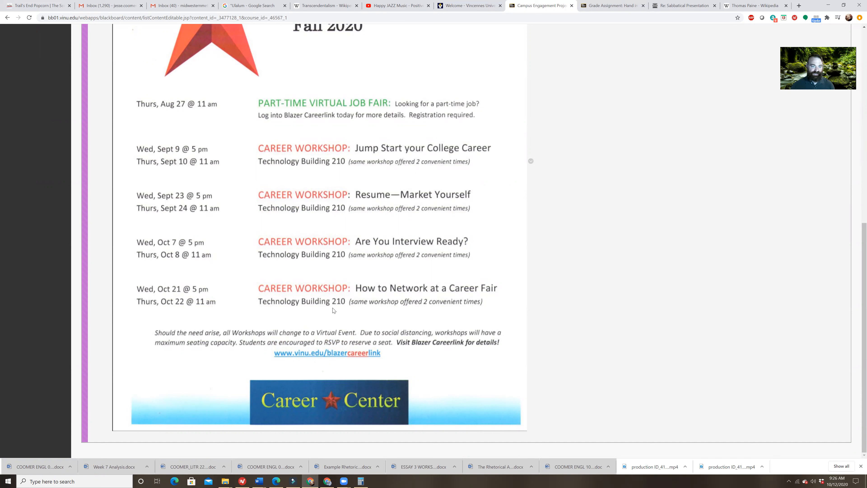
mouse_move(414, 293)
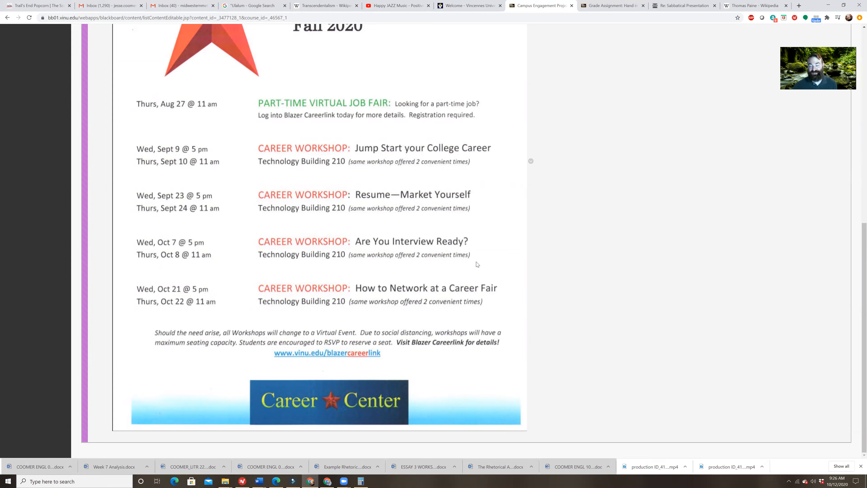
scroll(up, 3)
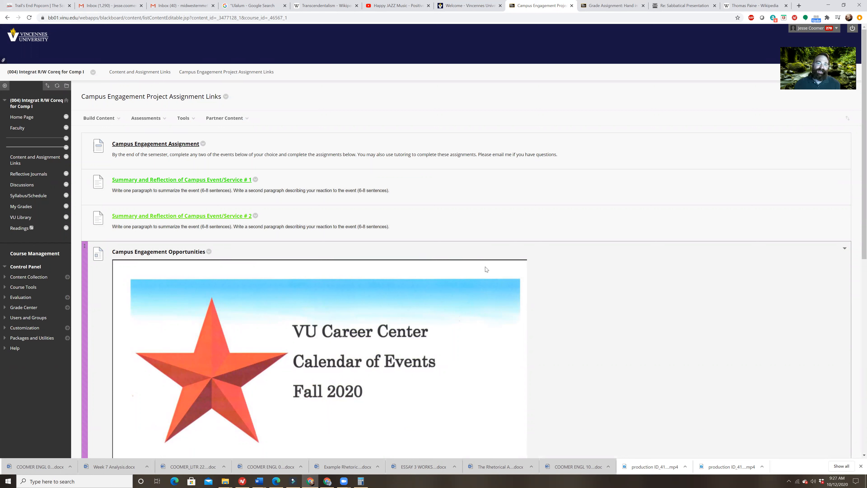
mouse_move(489, 268)
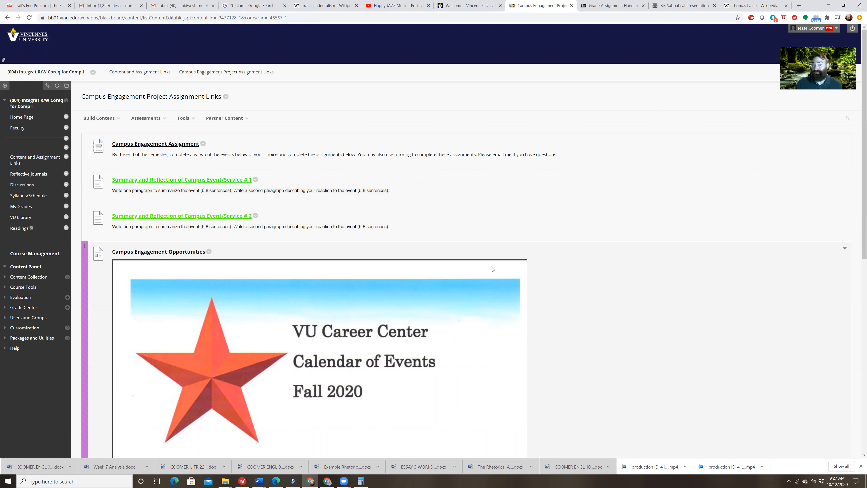
mouse_move(488, 269)
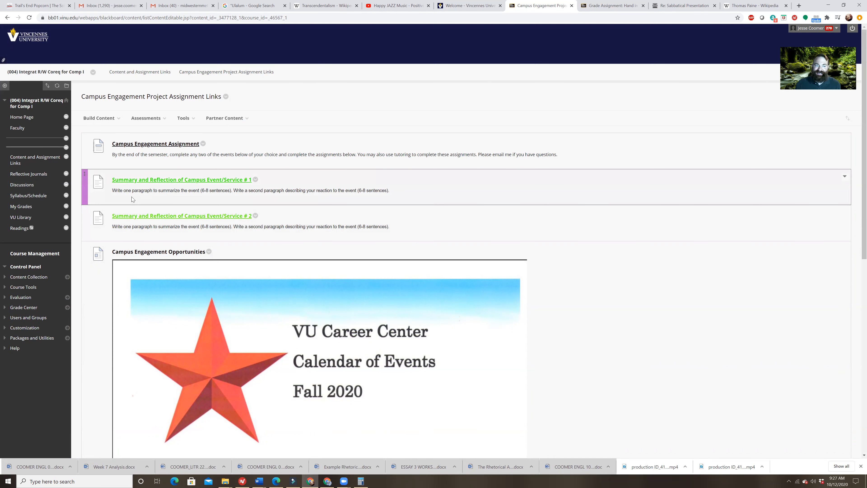
mouse_move(189, 197)
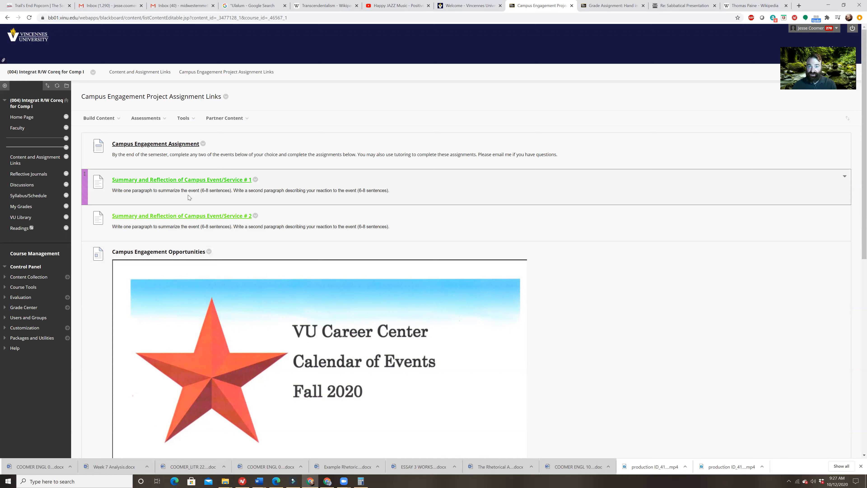
mouse_move(244, 197)
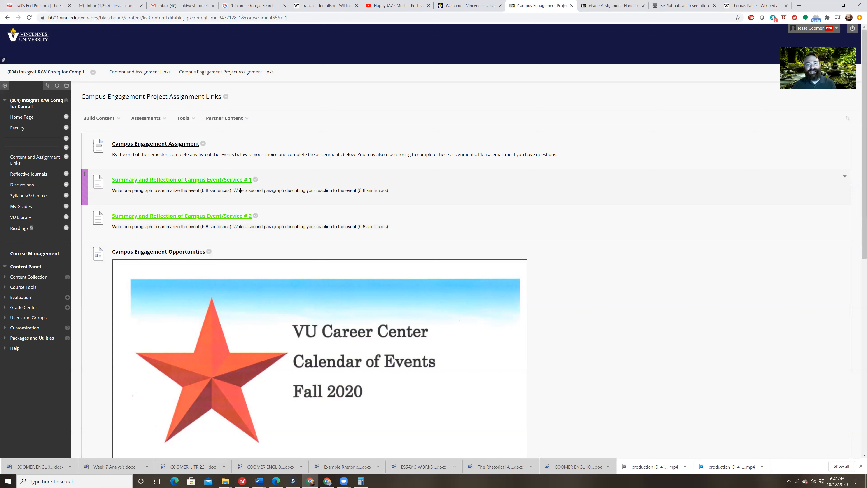
mouse_move(246, 197)
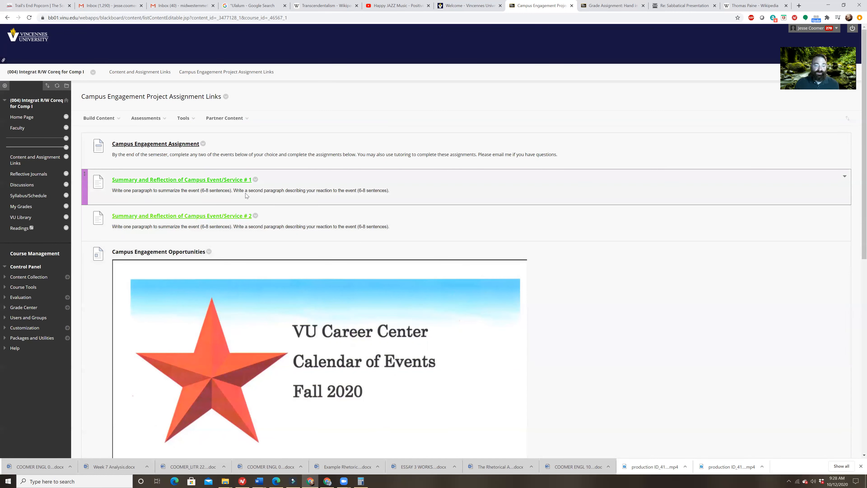
scroll(down, 3)
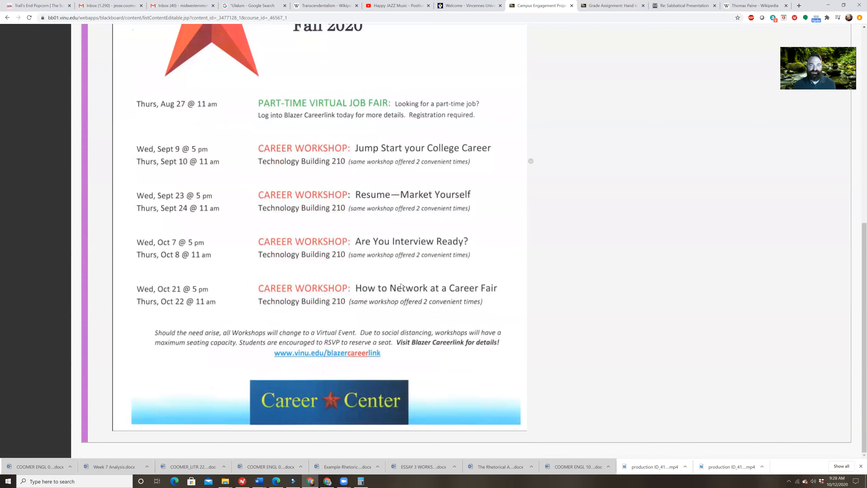
scroll(up, 3)
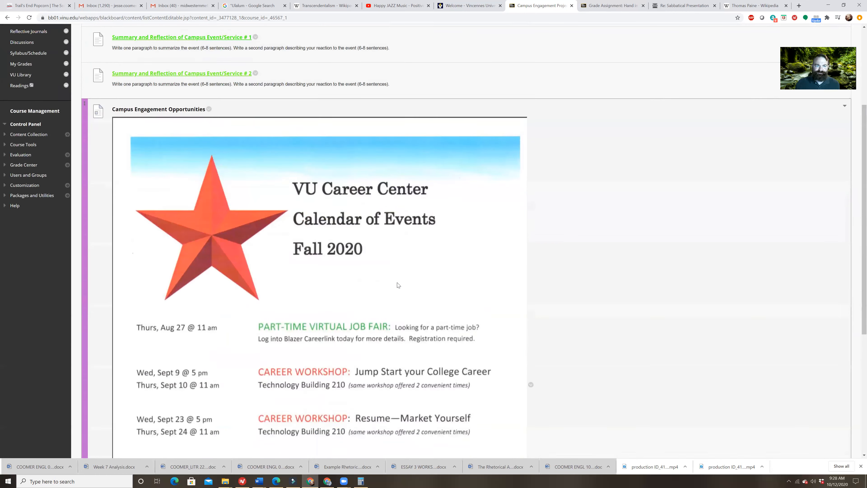
scroll(up, 3)
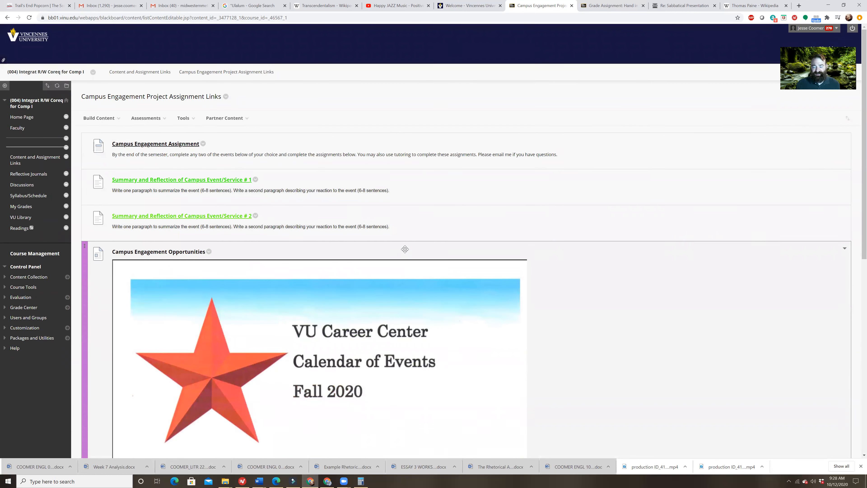
mouse_move(406, 249)
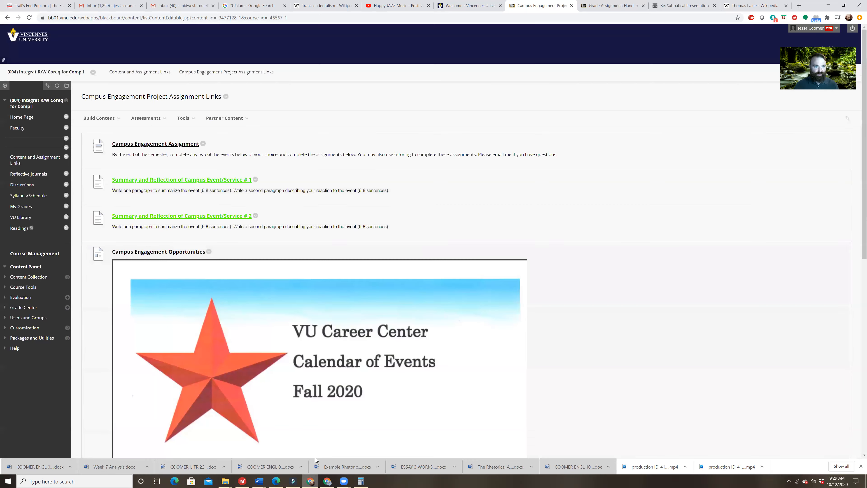
mouse_move(28, 195)
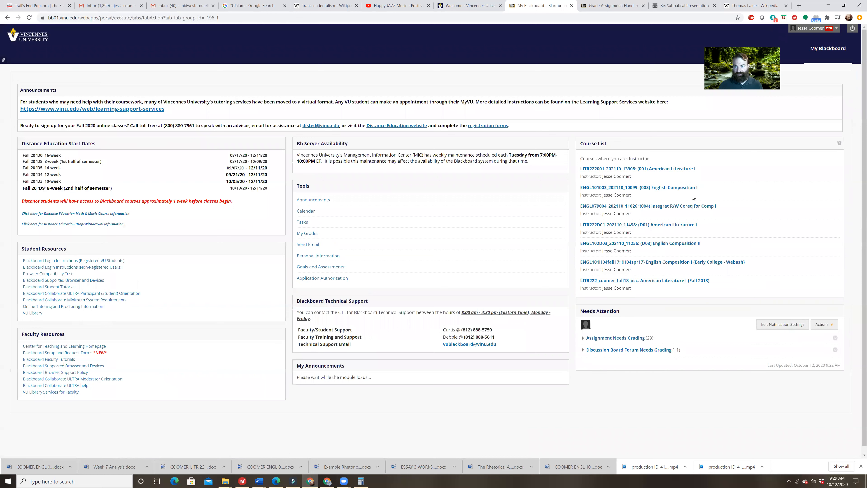
Enter the (003) English Composition I course and go to its Syllabus/Schedule section
click(638, 187)
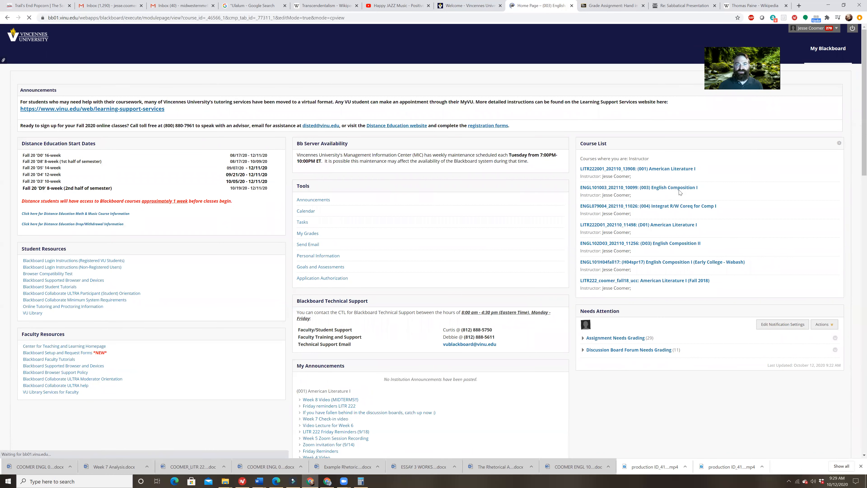
click(638, 187)
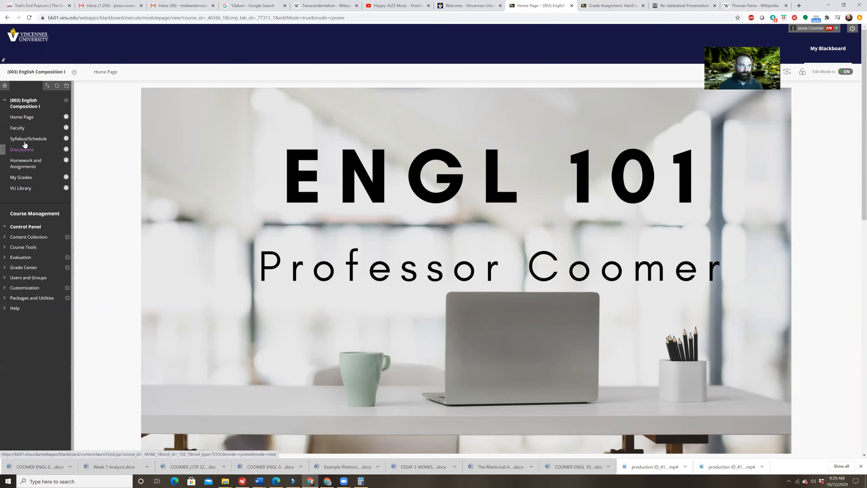
click(28, 139)
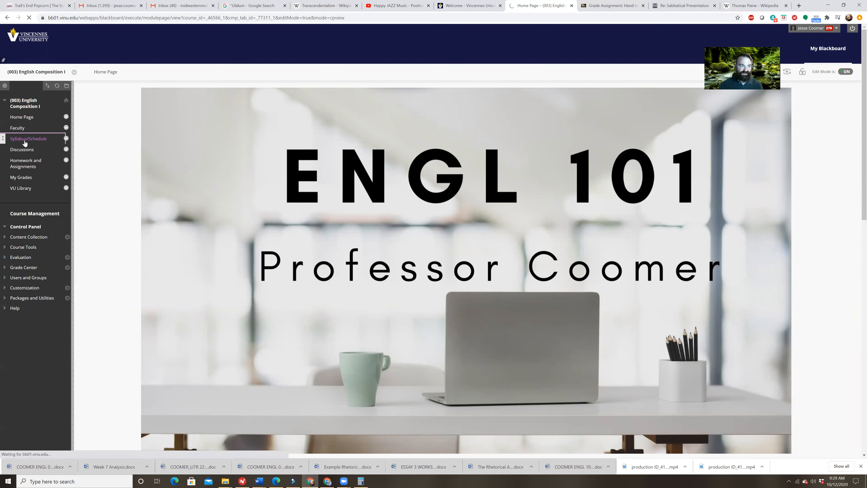
click(28, 138)
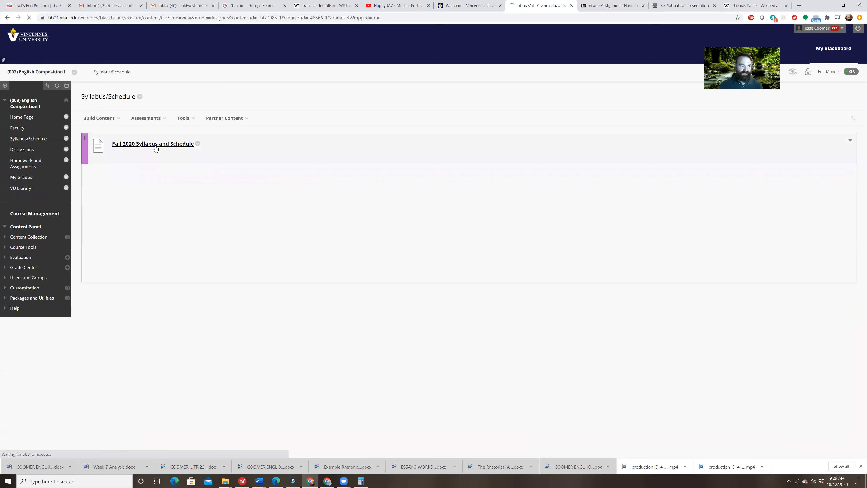
Download the Fall 2020 Syllabus and Schedule and view it in Word
click(153, 143)
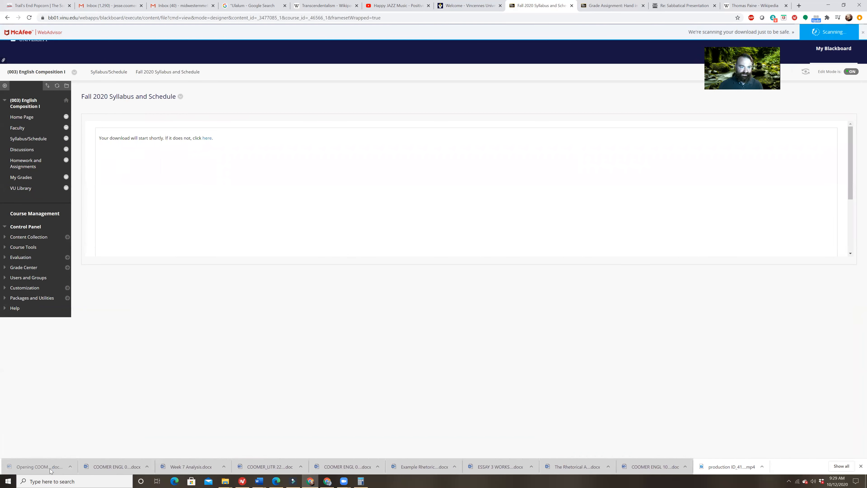
click(38, 466)
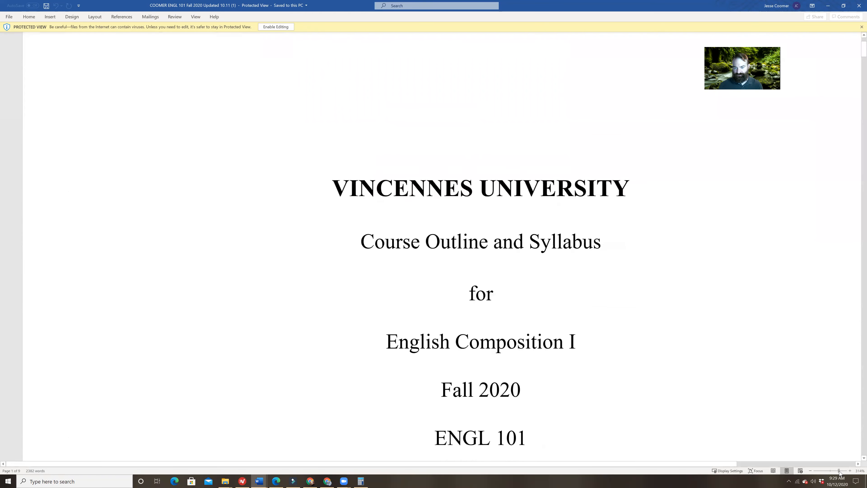
Zoom out the ENGL 101 syllabus, locate Week 8 and highlight its two summary reading titles
click(810, 470)
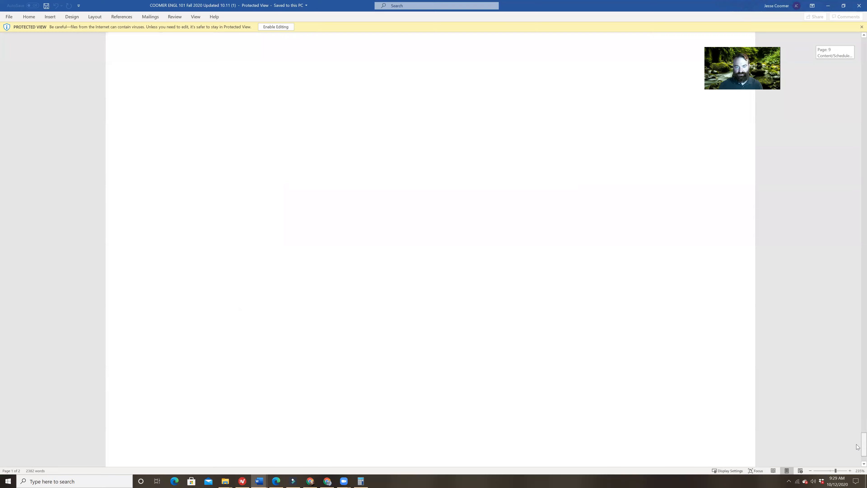
scroll(down, 3)
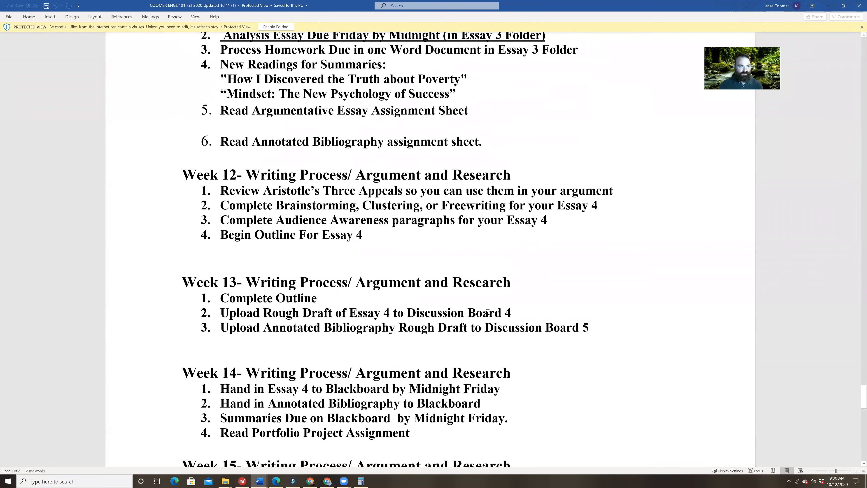
scroll(up, 3)
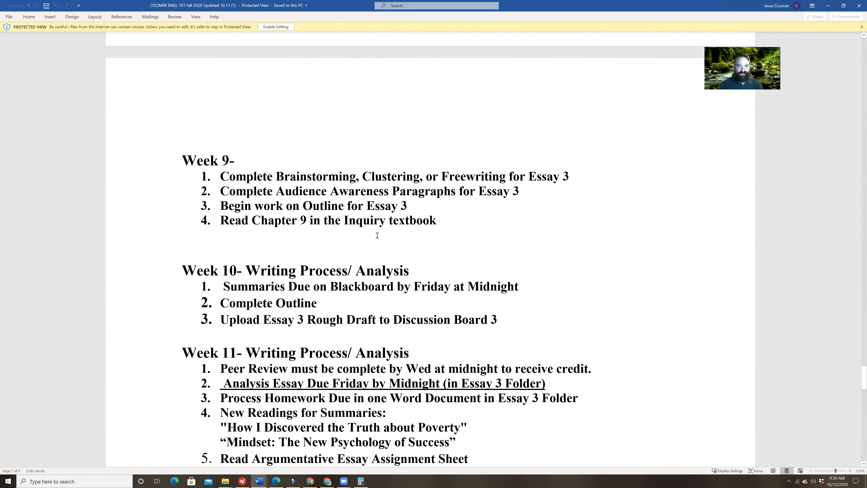
scroll(up, 3)
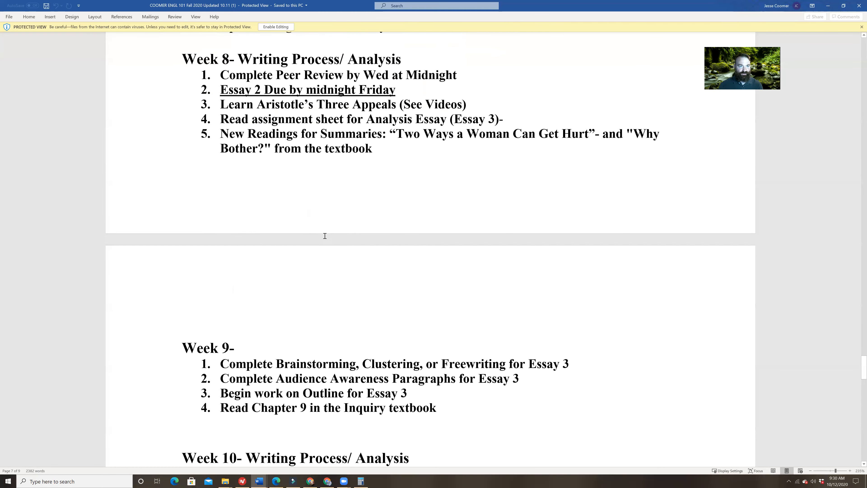
scroll(up, 3)
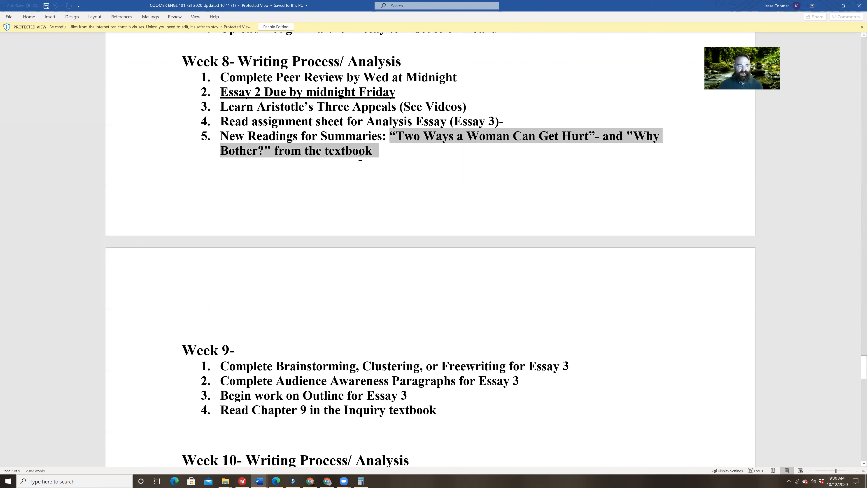
click(275, 151)
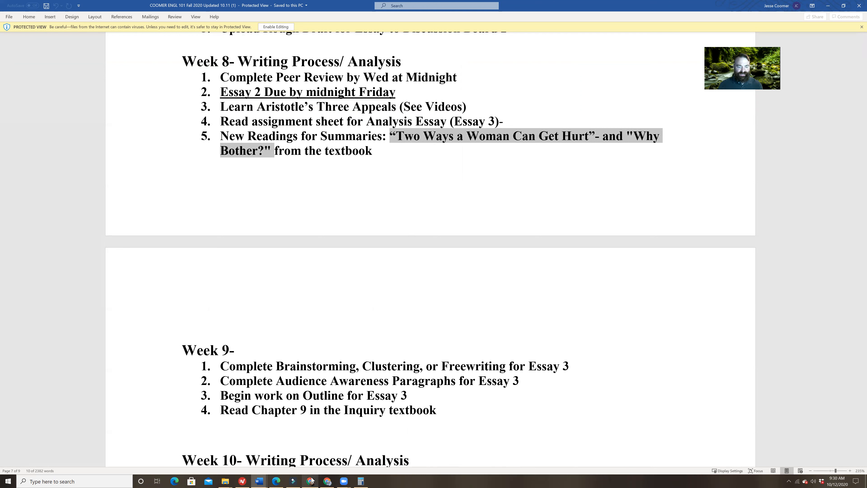
mouse_move(310, 481)
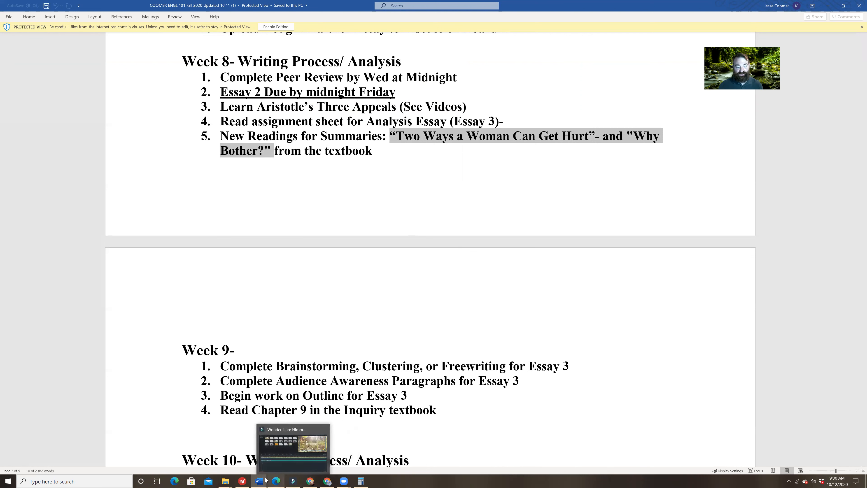
mouse_move(259, 481)
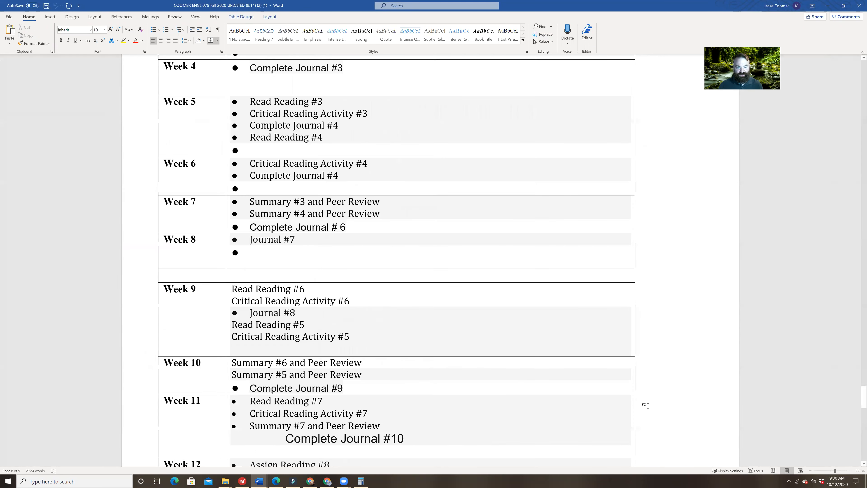
mouse_move(247, 307)
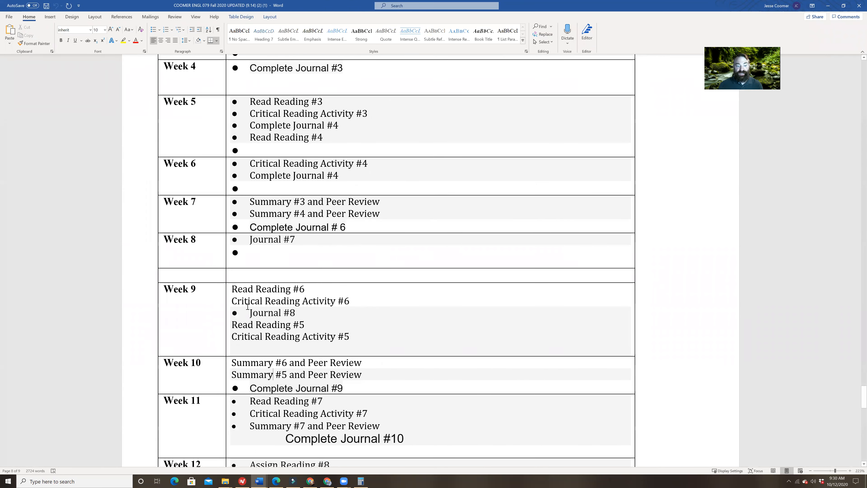
scroll(down, 3)
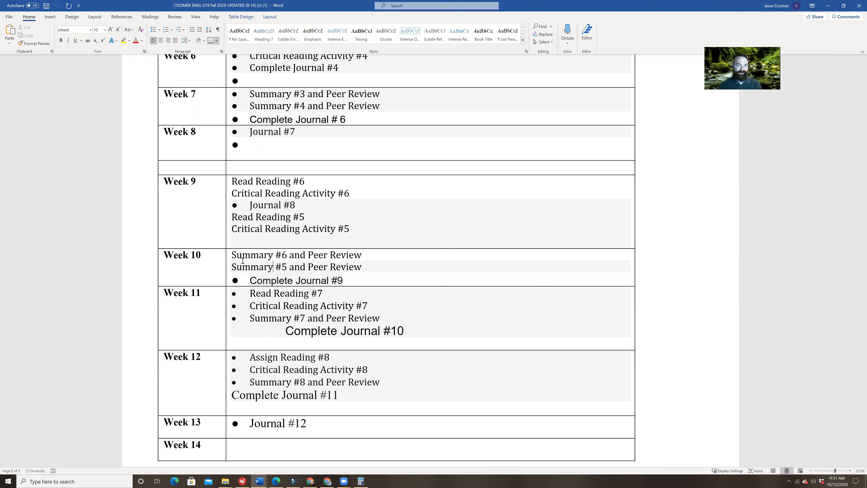
mouse_move(311, 481)
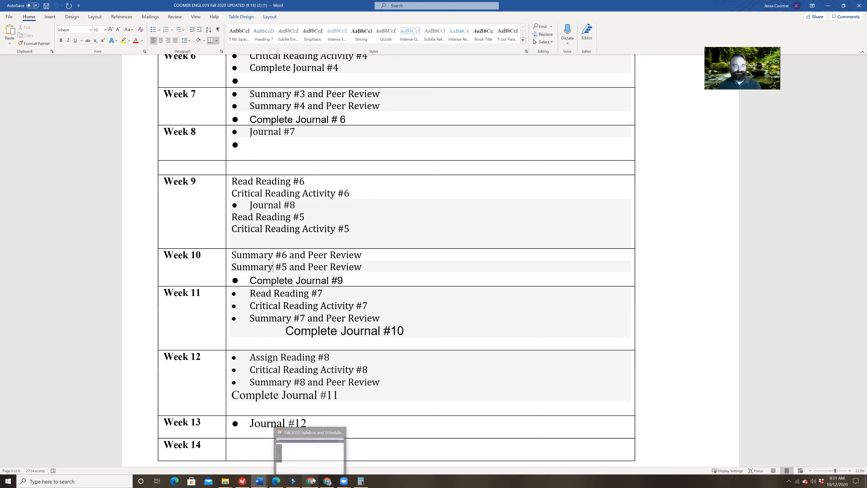
mouse_move(312, 480)
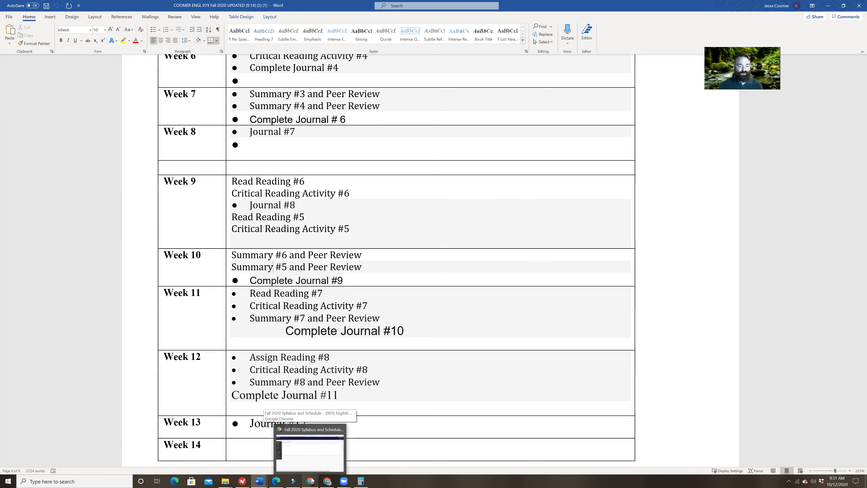
Return to the course in Chrome and go to Homework and Assignments > Essay 3 Project Materials
click(309, 448)
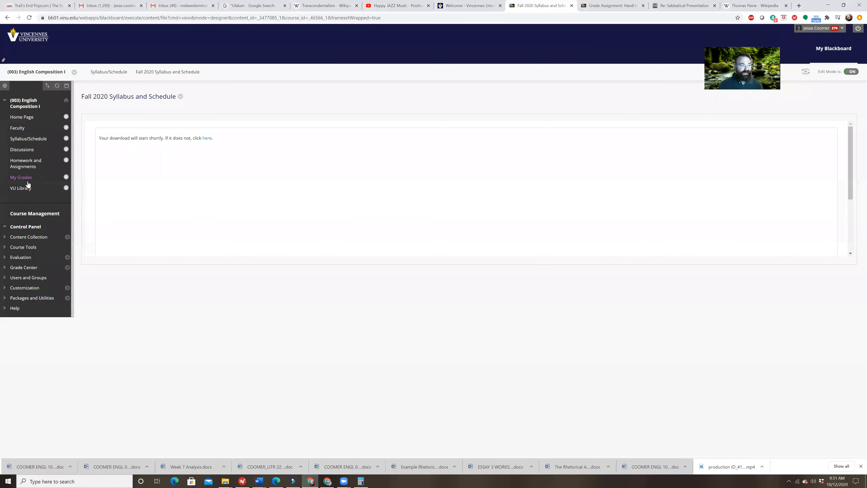
click(25, 163)
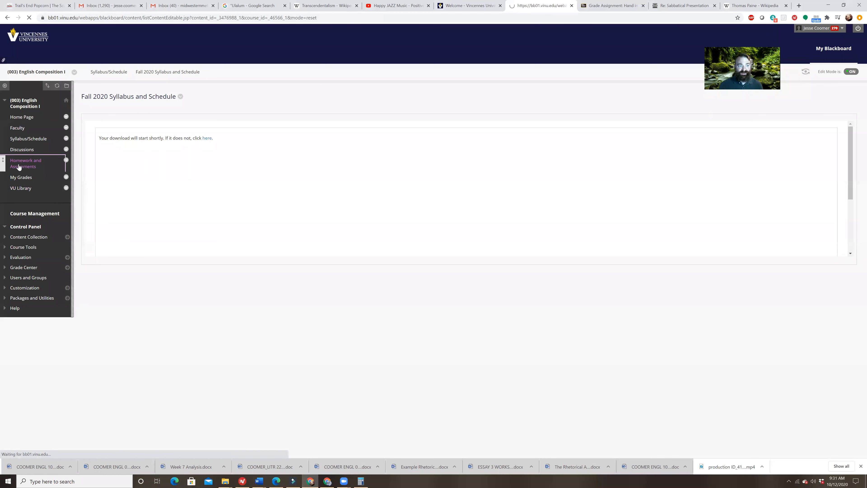
click(25, 163)
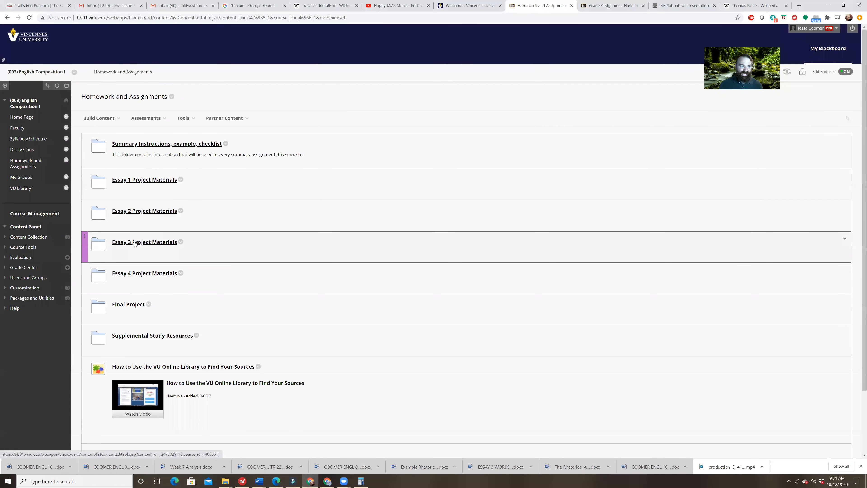
click(144, 242)
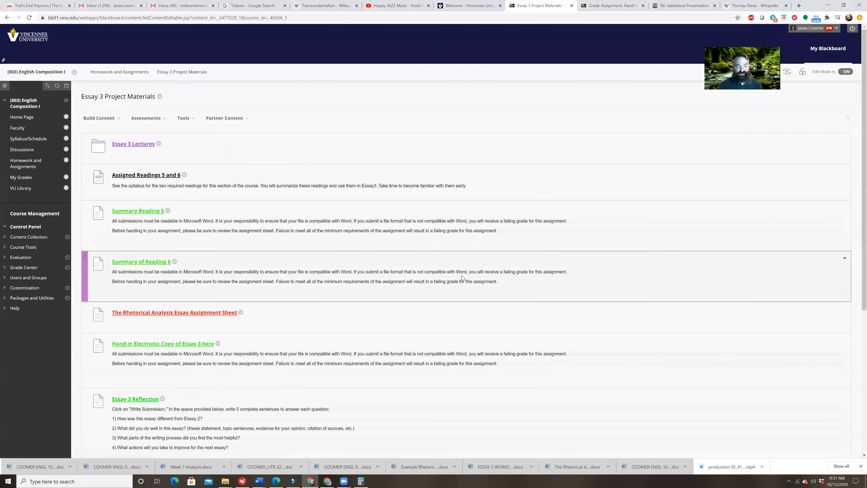
Download the Essay 3 Works Cited Entries file and view its citations in Word
scroll(down, 3)
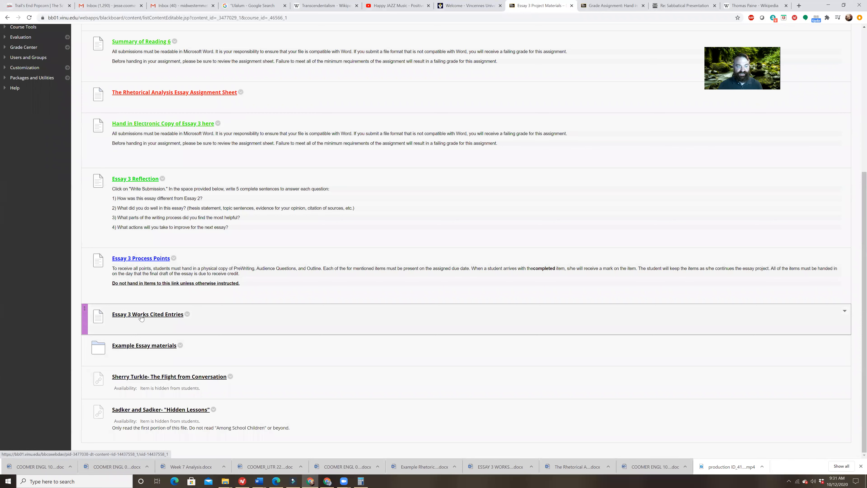
click(147, 314)
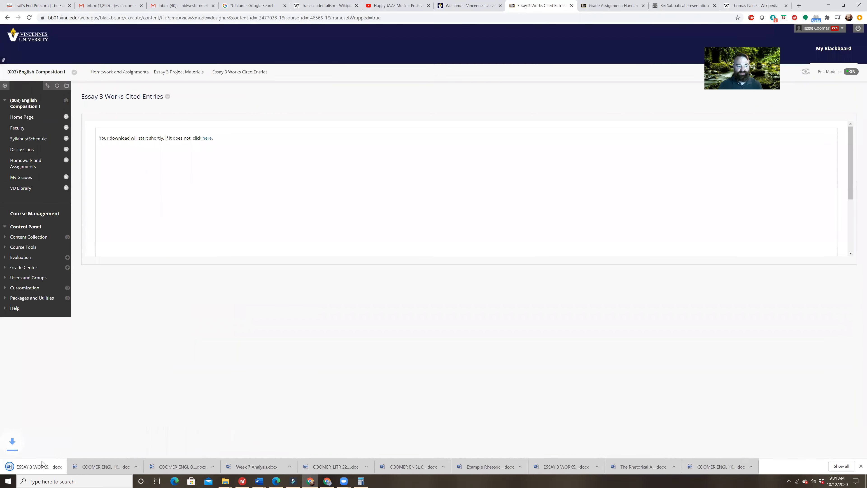
click(31, 465)
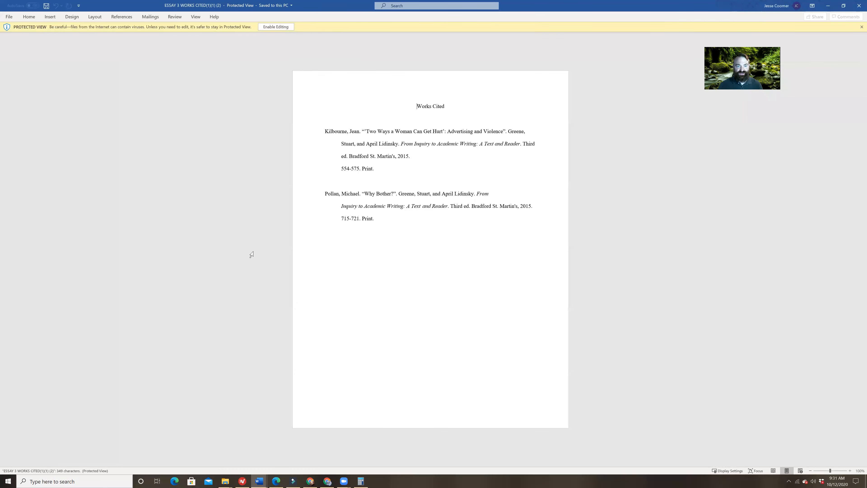
mouse_move(312, 200)
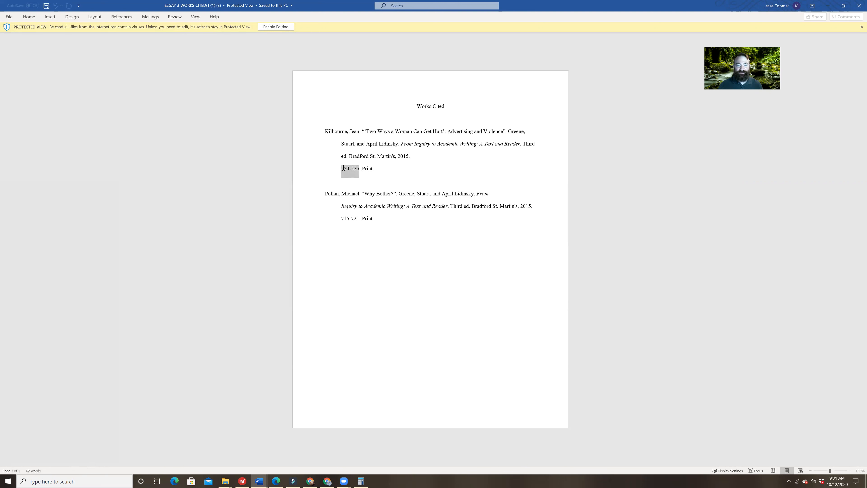
click(345, 219)
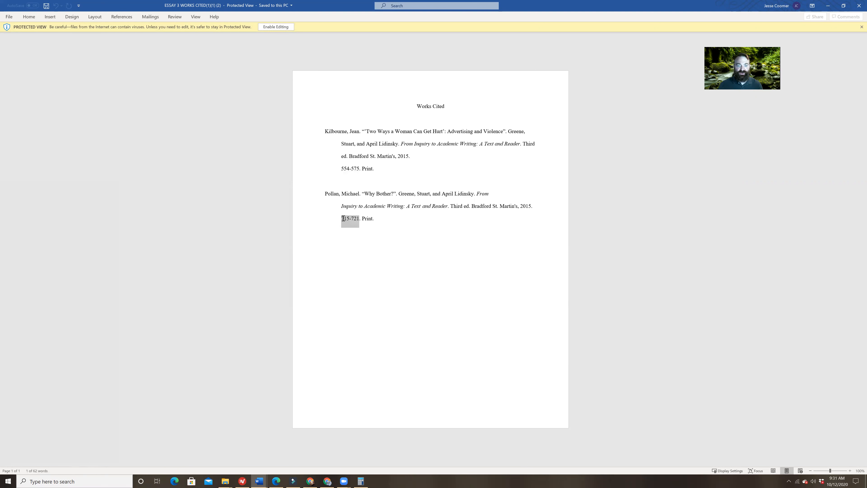
mouse_move(444, 283)
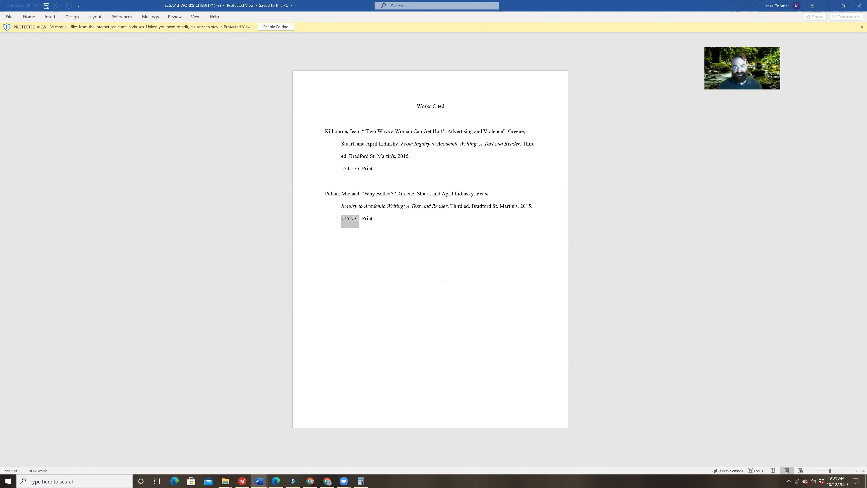
mouse_move(442, 271)
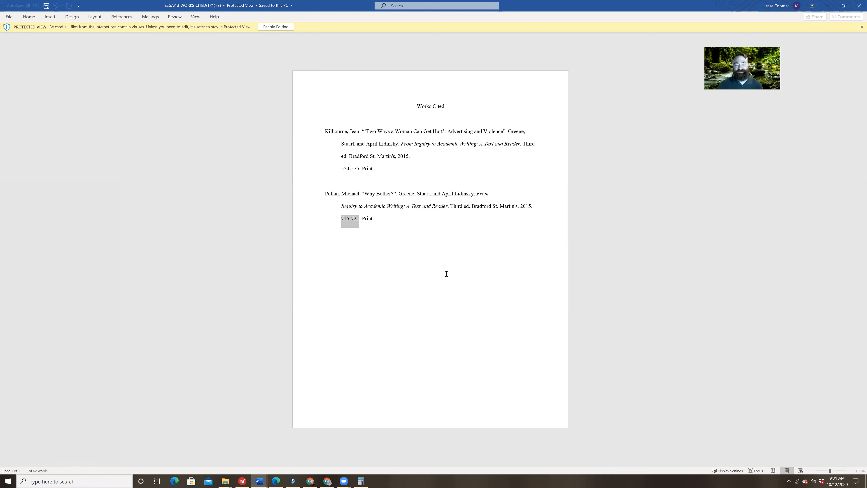
mouse_move(711, 134)
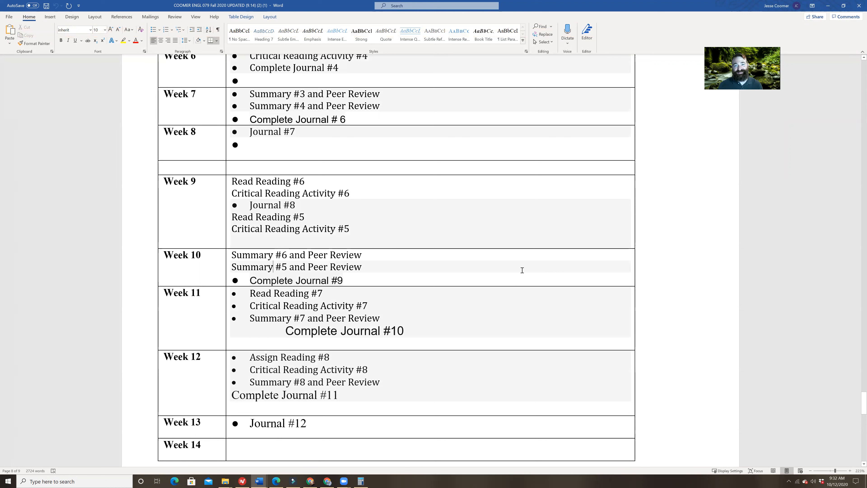
mouse_move(428, 382)
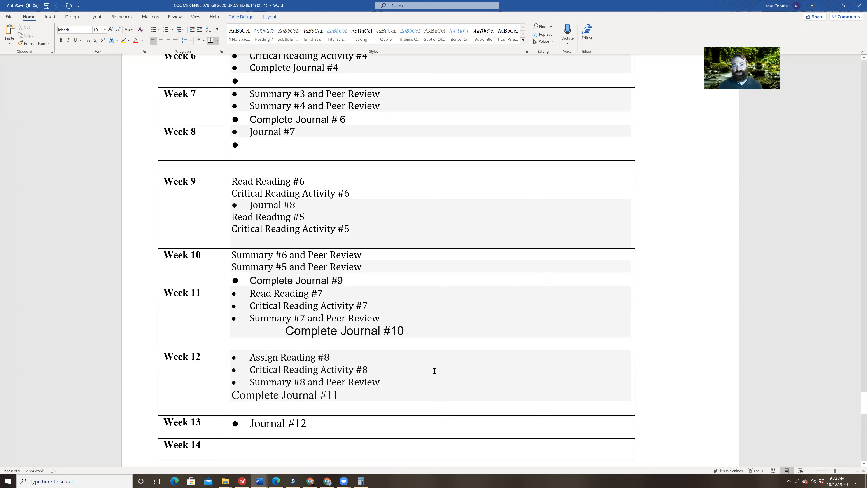
mouse_move(696, 165)
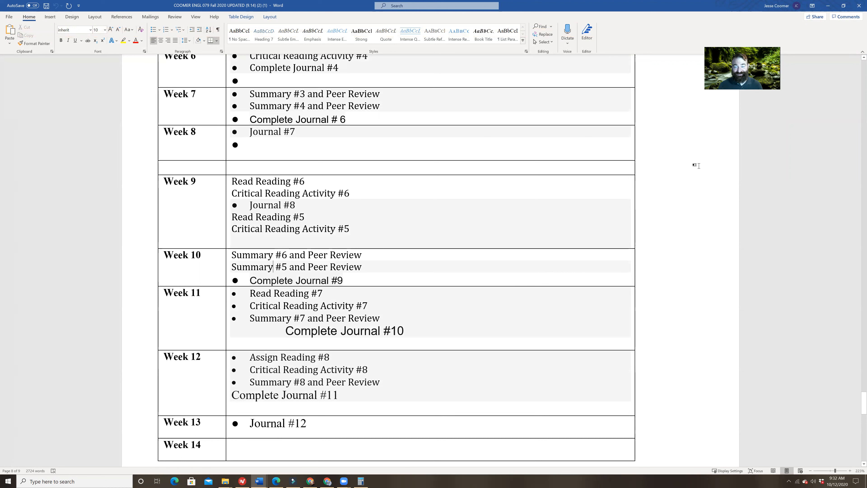
mouse_move(818, 50)
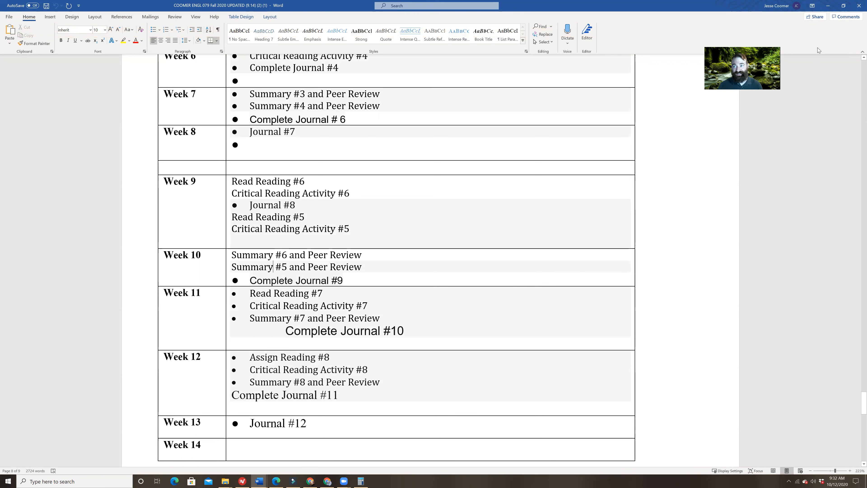
mouse_move(828, 5)
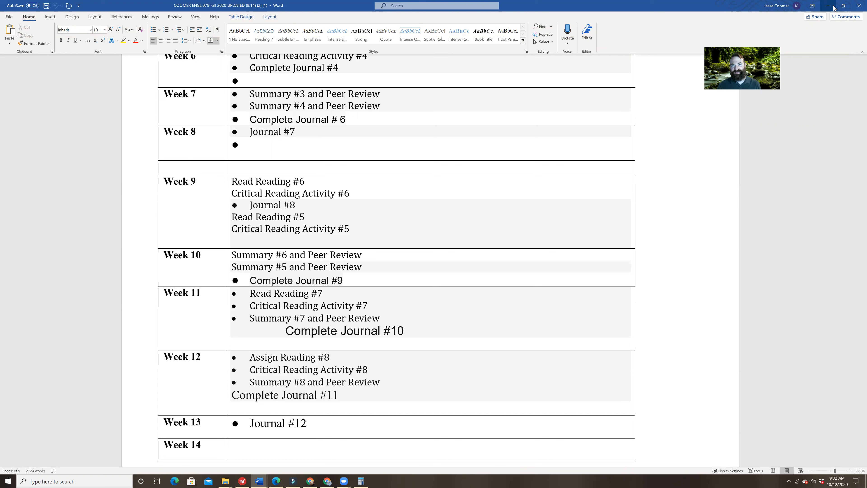
mouse_move(816, 26)
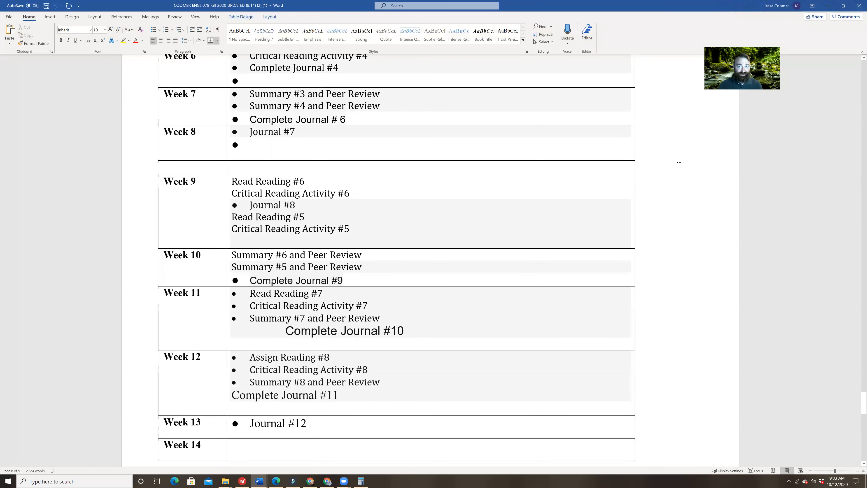
mouse_move(663, 95)
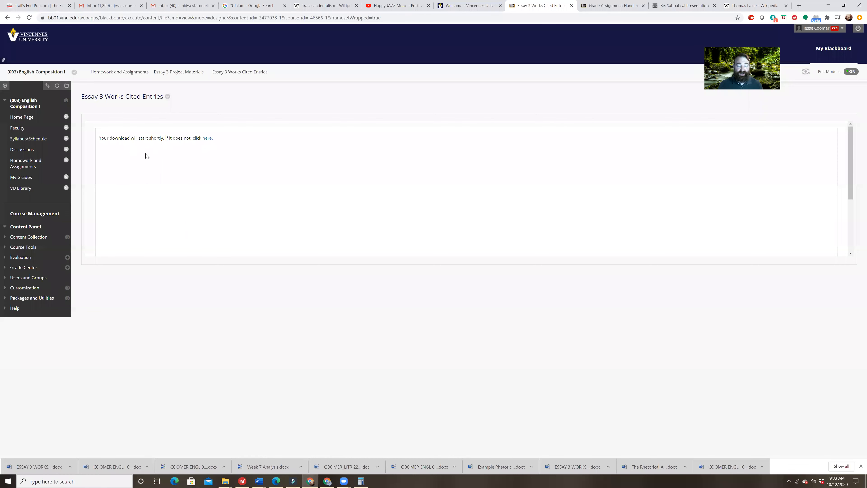
mouse_move(22, 117)
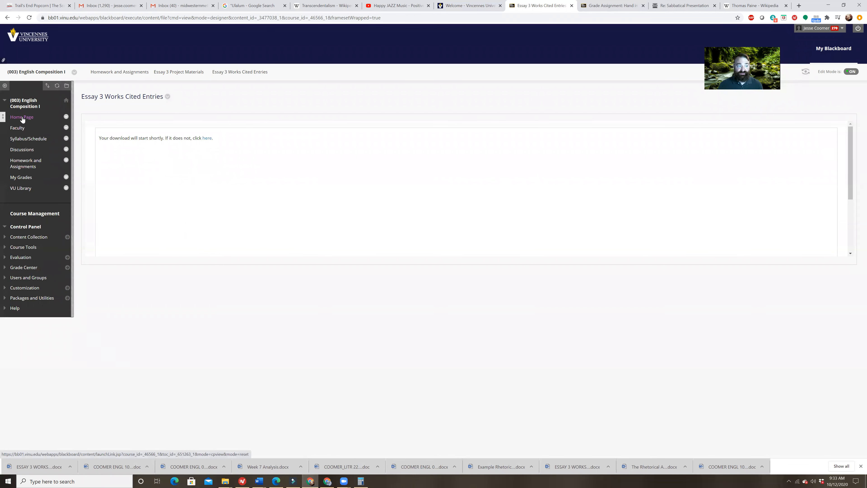
Show the Faculty contact card and highlight the professor's office-hours Zoom meeting link
click(21, 117)
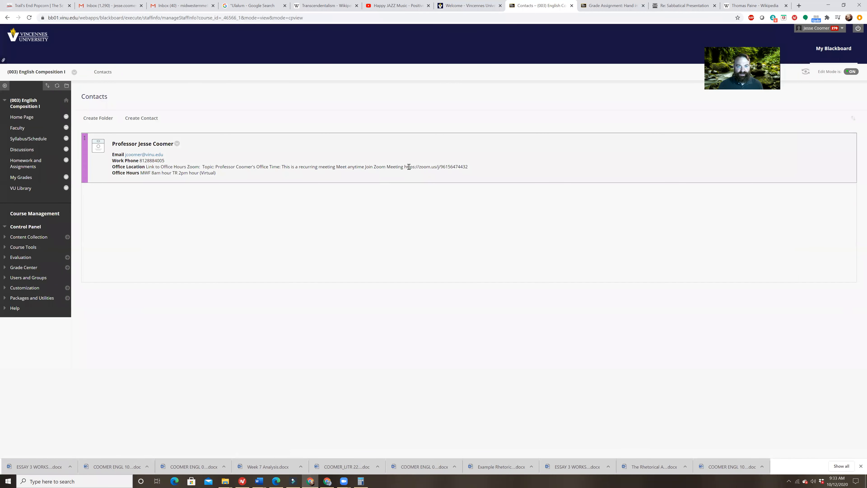
double_click(435, 167)
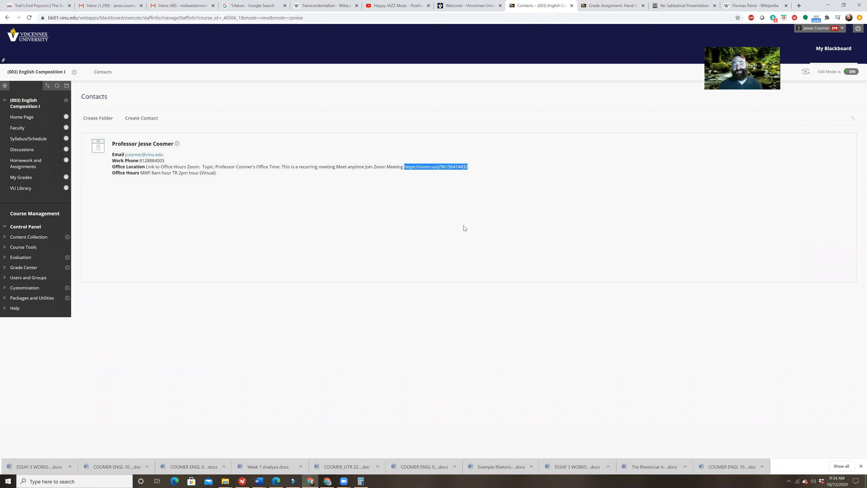
mouse_move(367, 202)
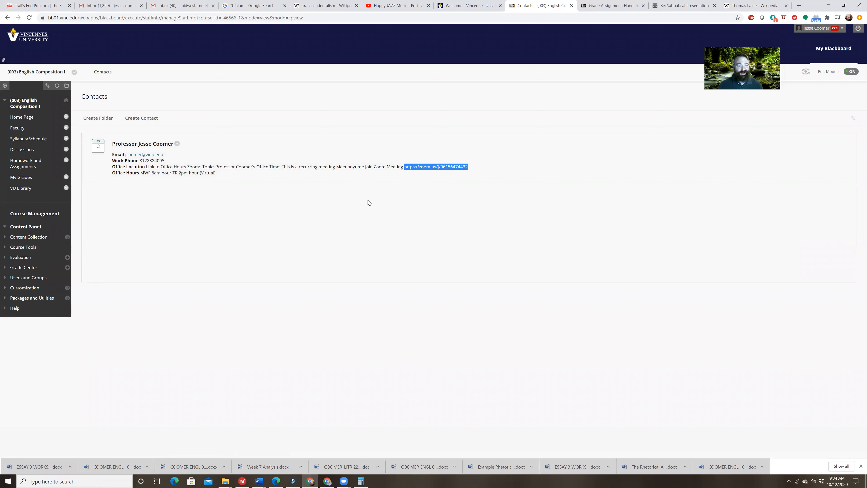